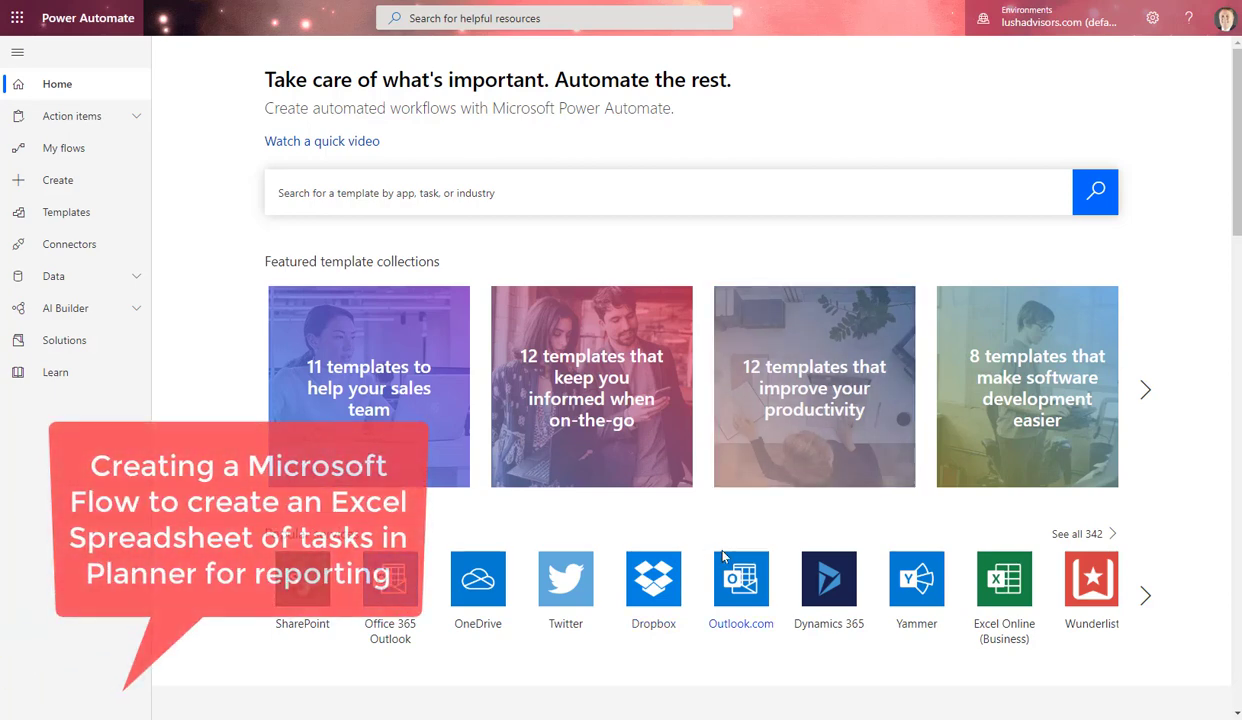
pyautogui.moveTo(44, 28)
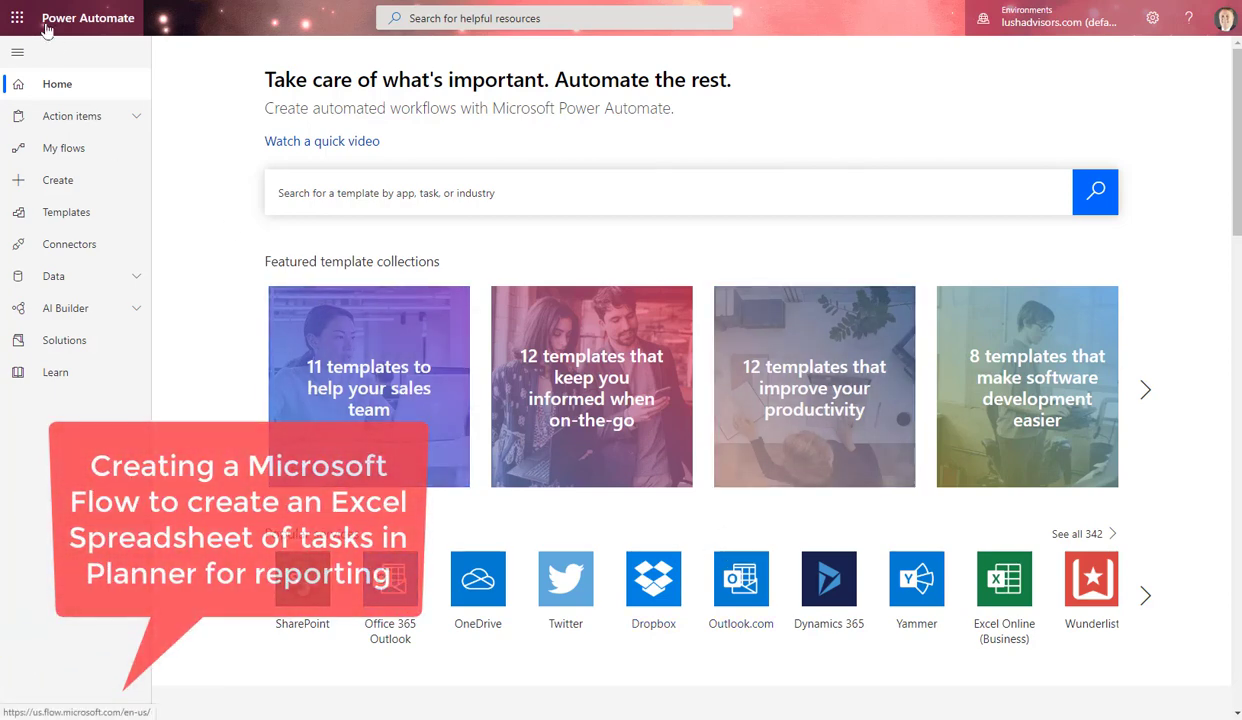
# Go to creating a new flow and bring up the full gallery of flow templates.
pyautogui.click(18, 18)
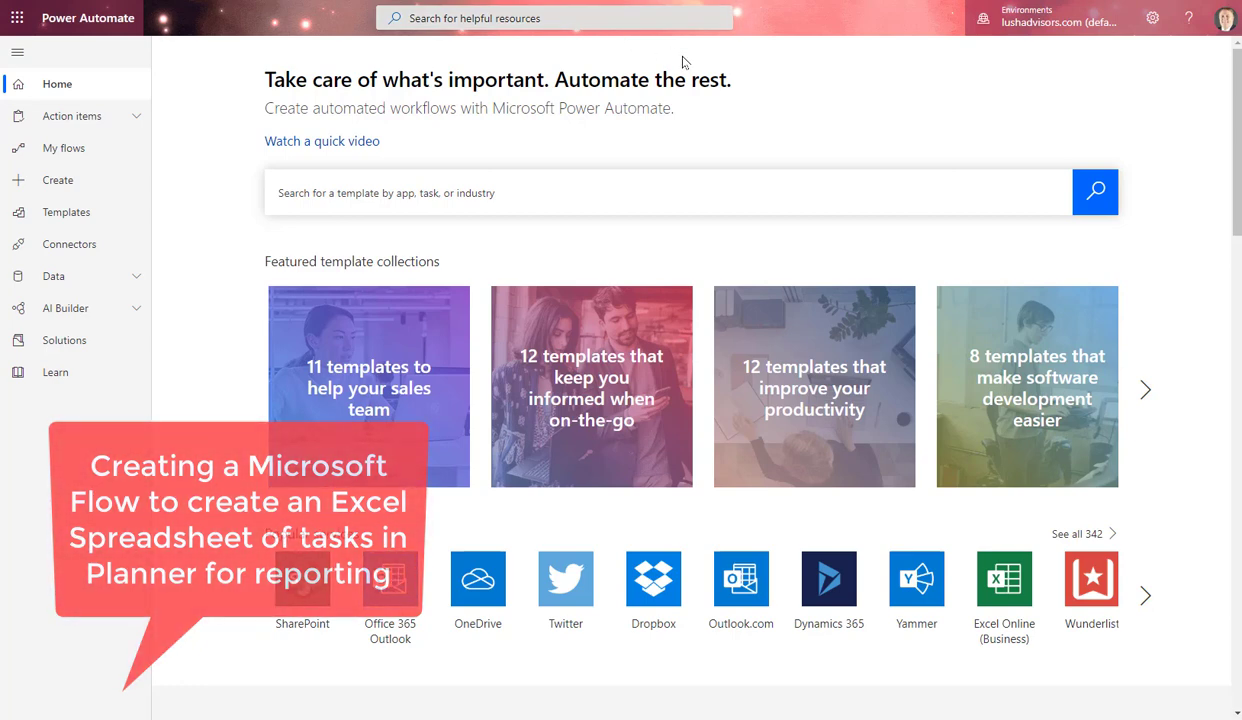
pyautogui.moveTo(104, 40)
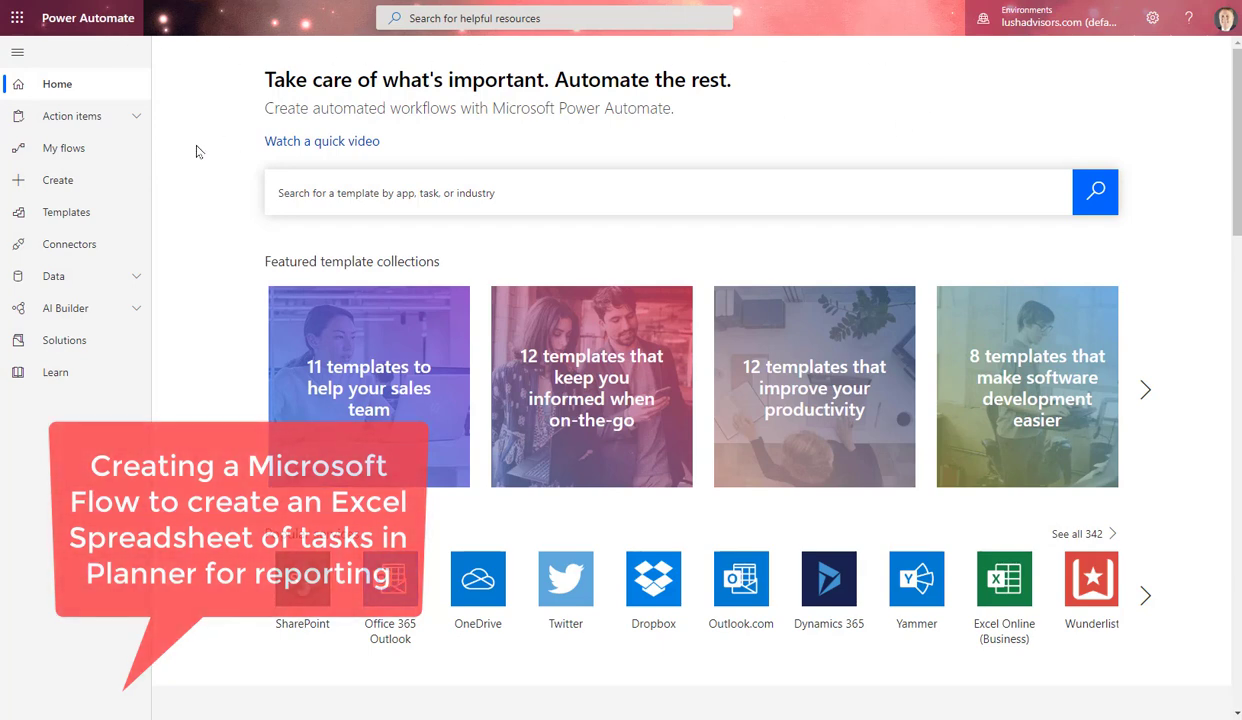
pyautogui.moveTo(64, 308)
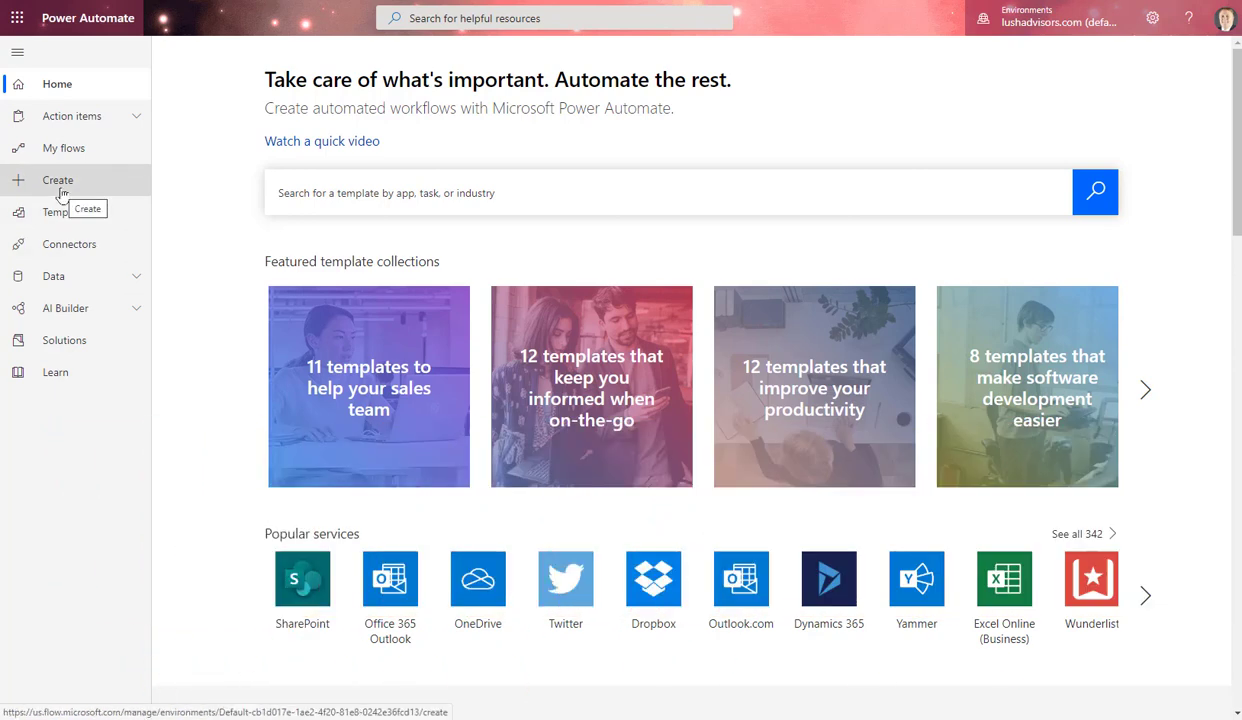
pyautogui.click(56, 180)
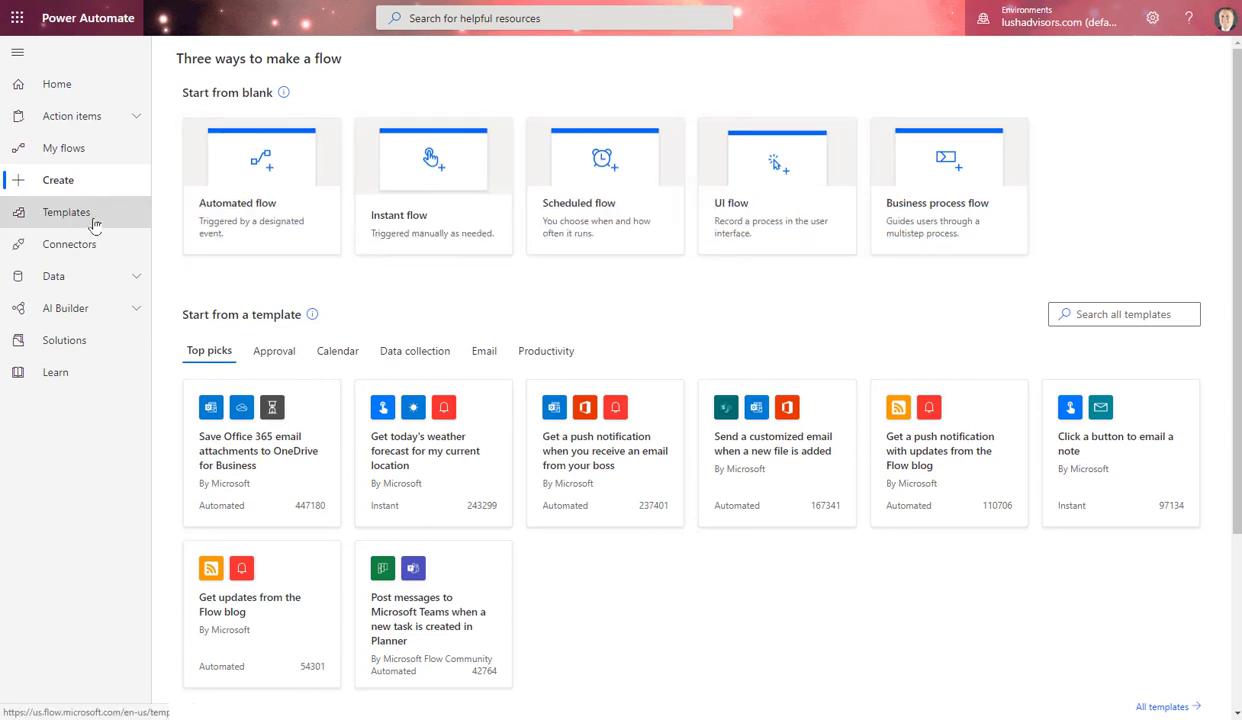
pyautogui.click(64, 212)
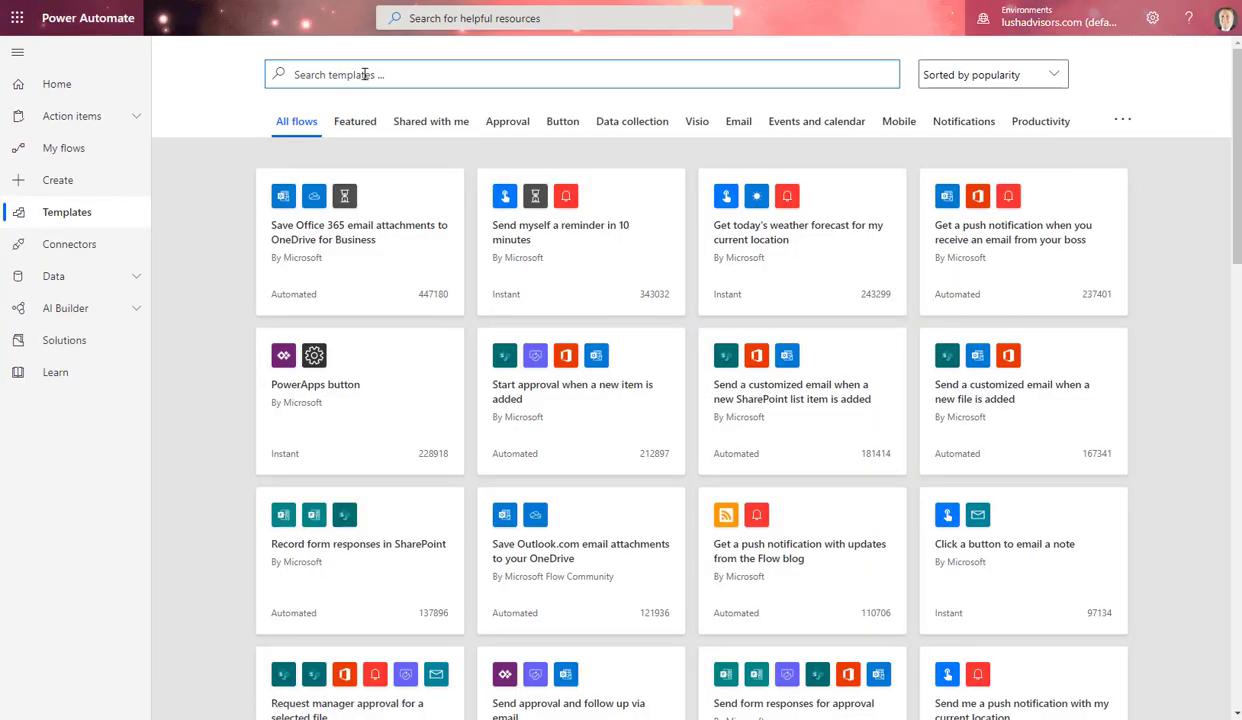
# Search templates for 'Planner' and pick 'Add Planner tasks to an Excel Online Business spreadsheet on weekly basis'.
pyautogui.write('Planner')
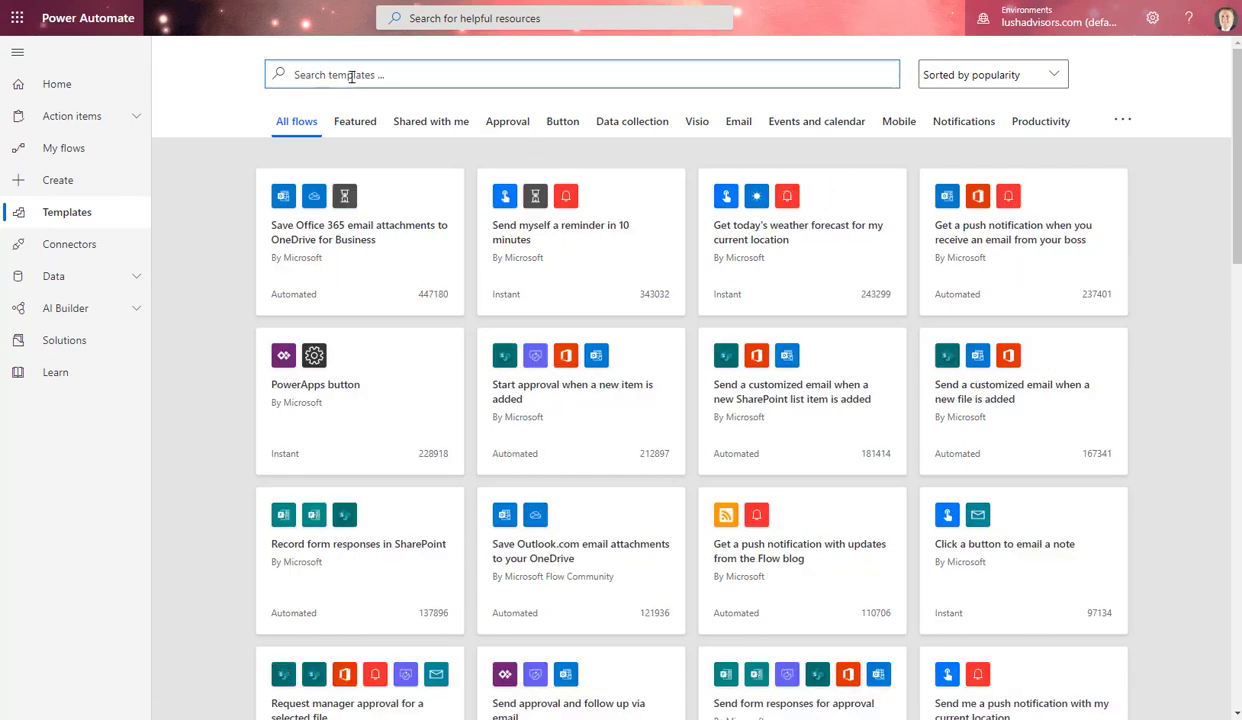
pyautogui.write('Planner')
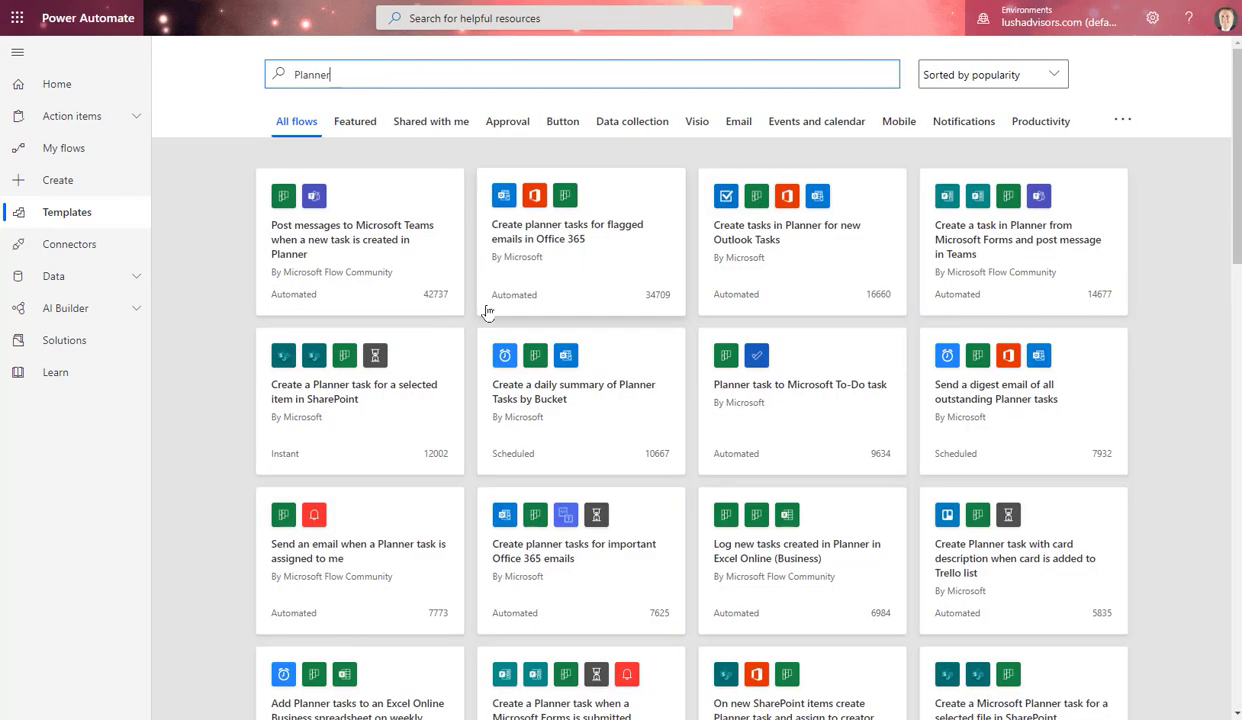
pyautogui.scroll(-3)
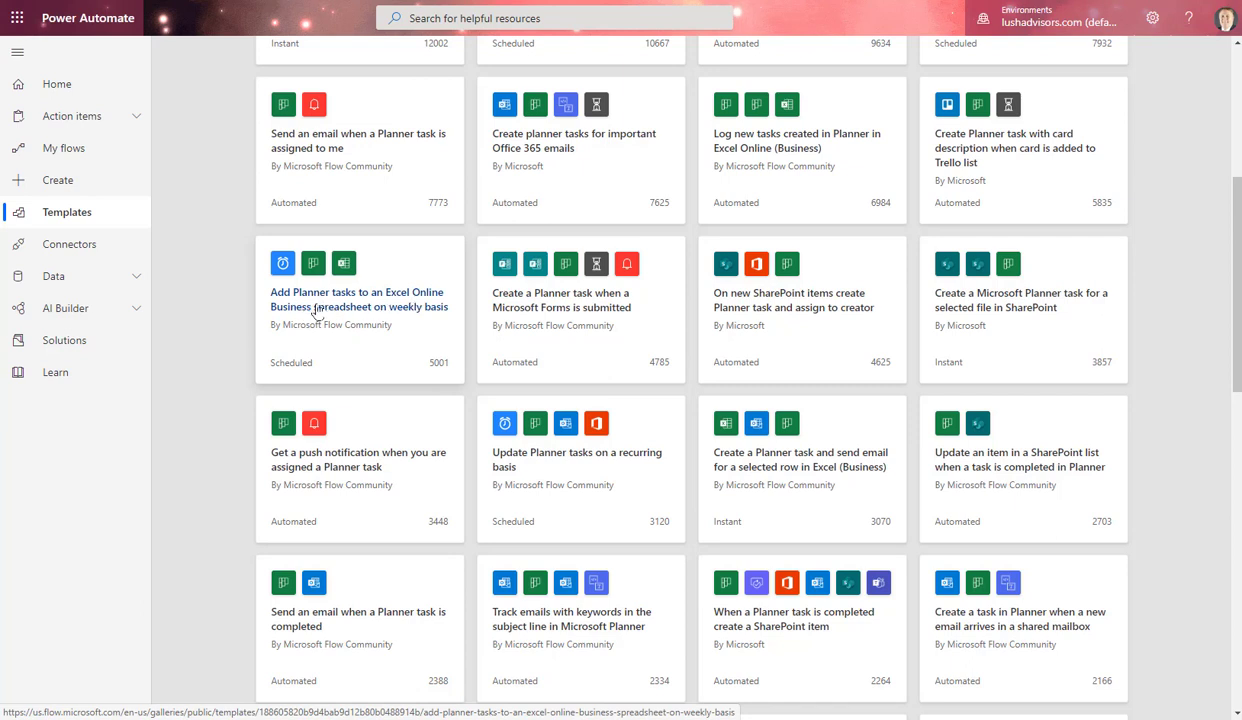
pyautogui.click(358, 300)
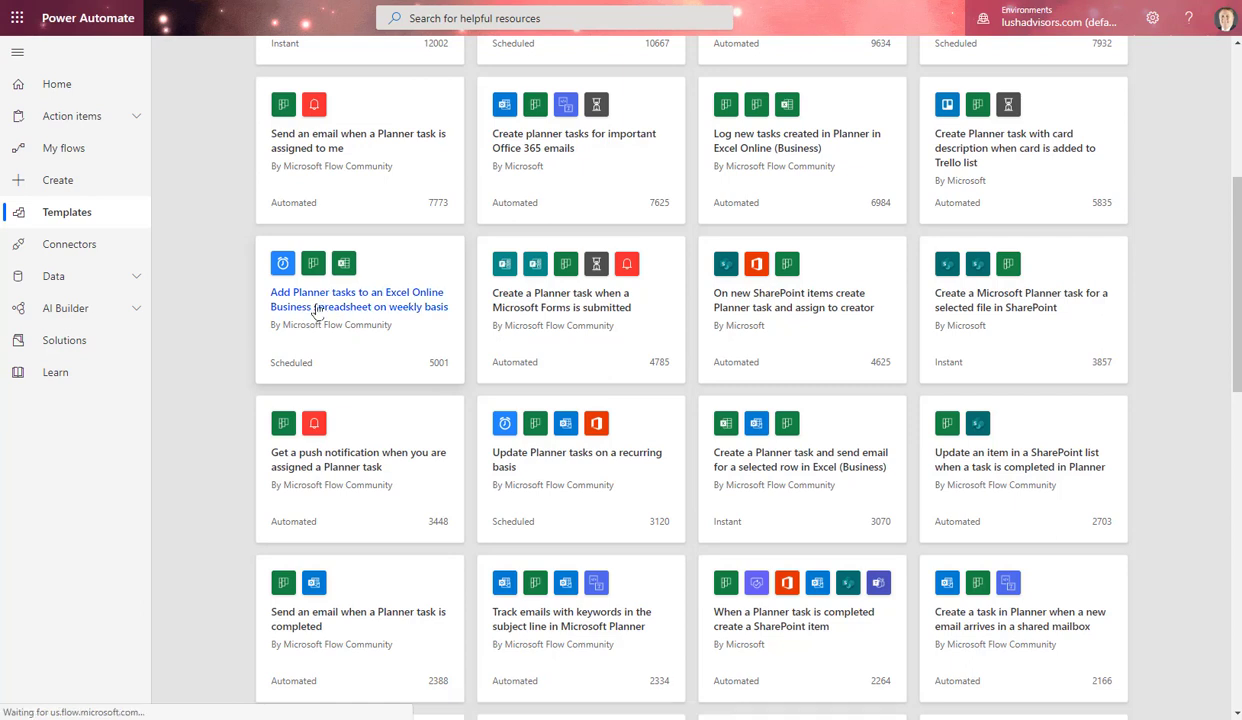
# Continue from the template page with the Planner and Excel connections to open the flow in the editor.
pyautogui.click(360, 300)
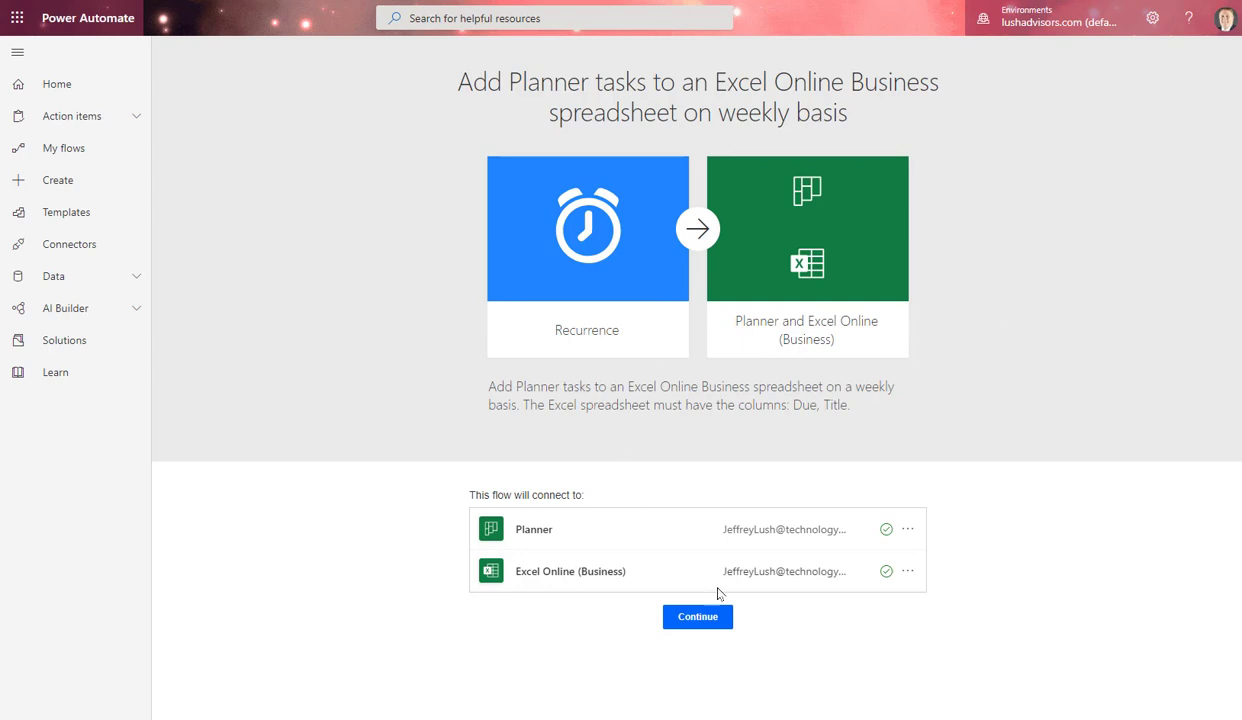
pyautogui.click(698, 616)
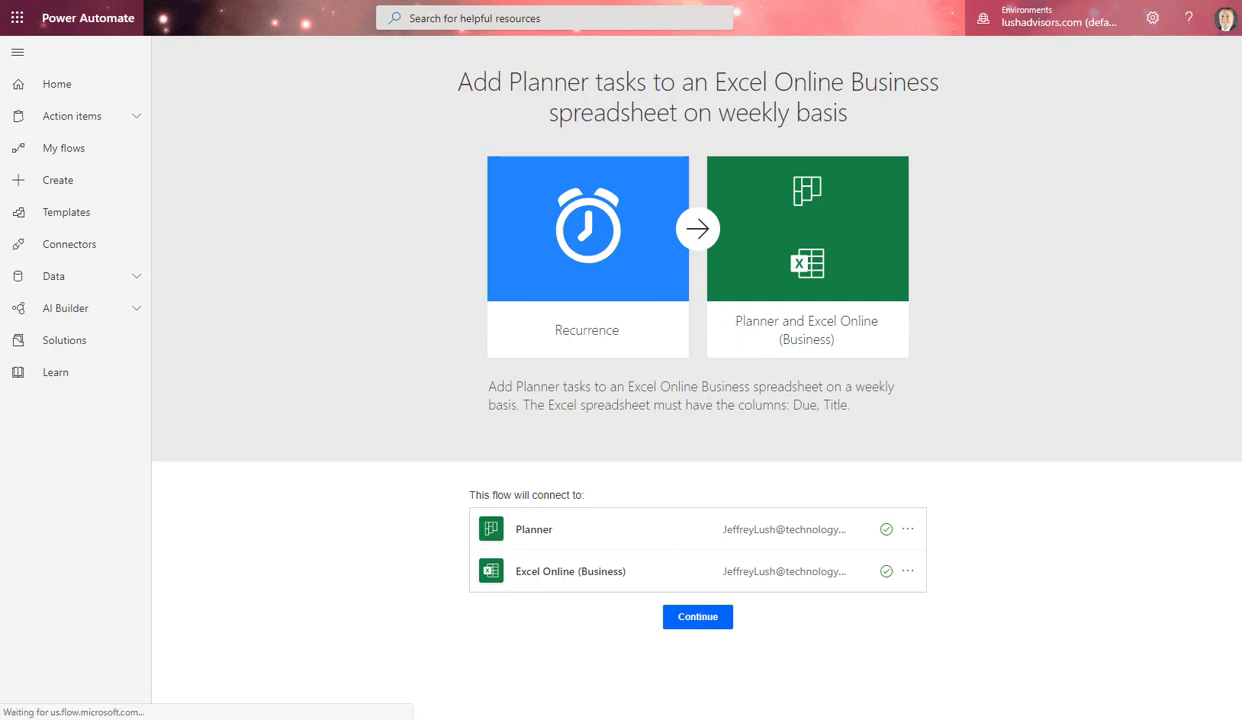
pyautogui.click(698, 616)
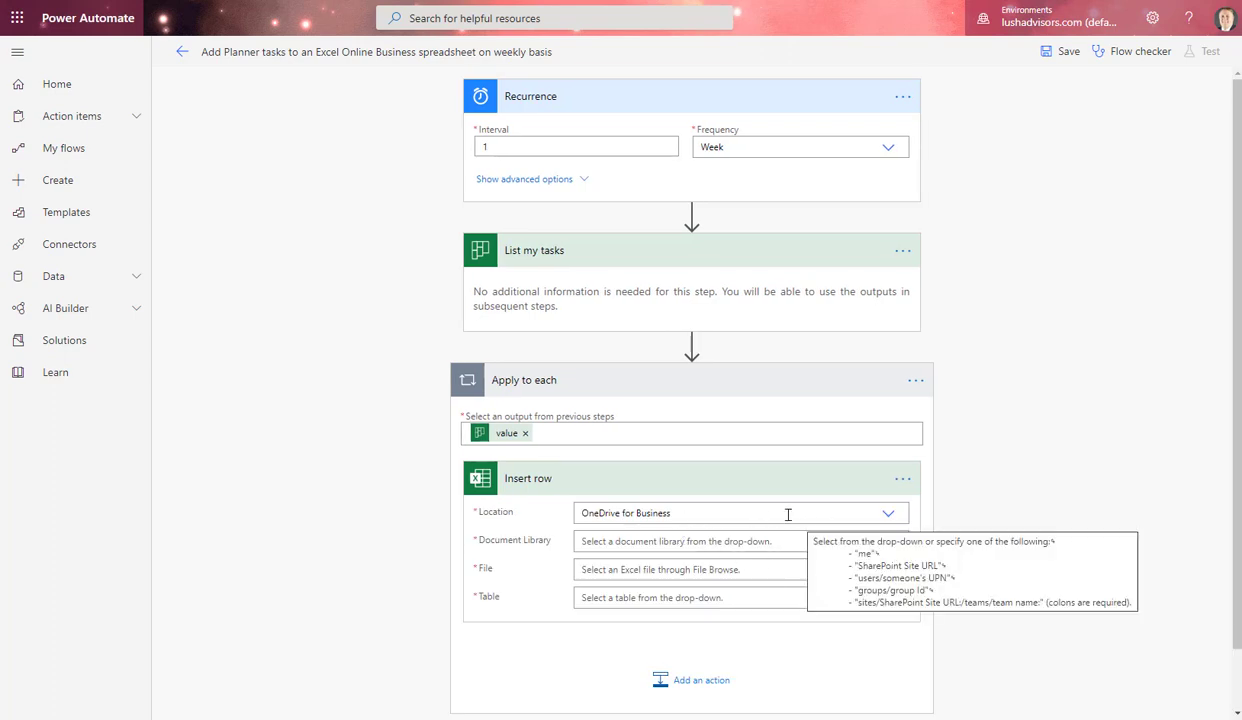
pyautogui.moveTo(1022, 438)
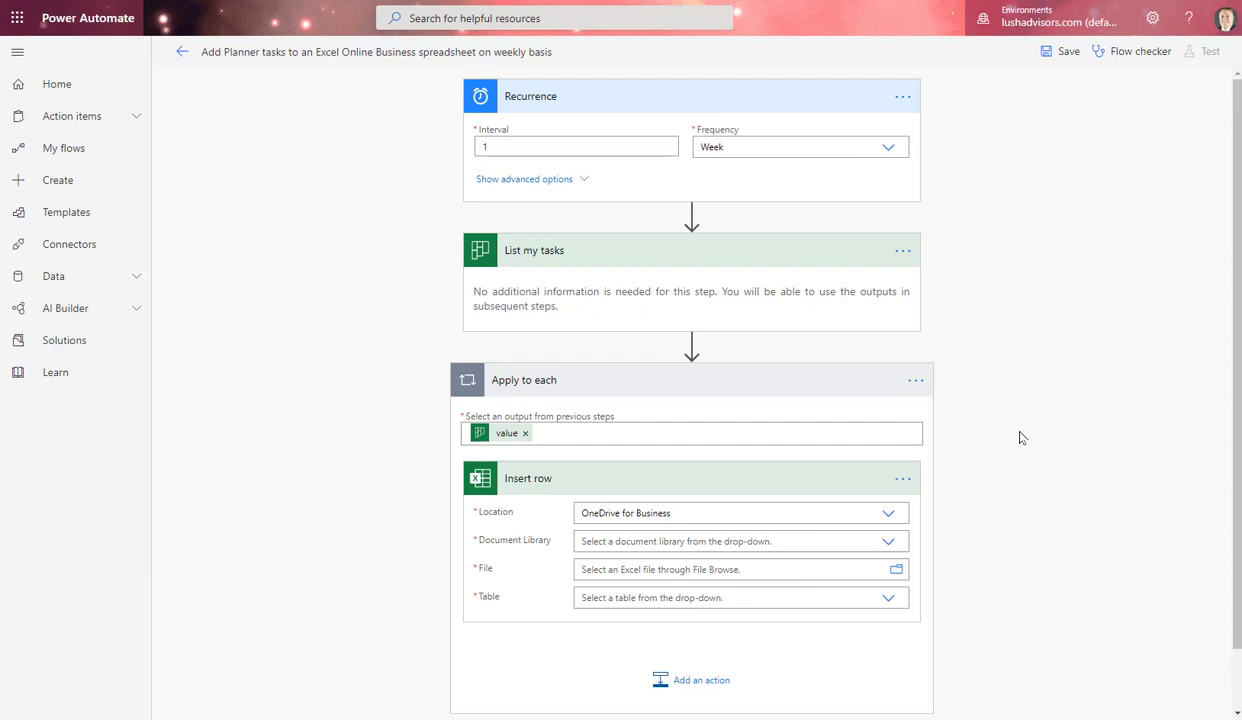
pyautogui.moveTo(344, 76)
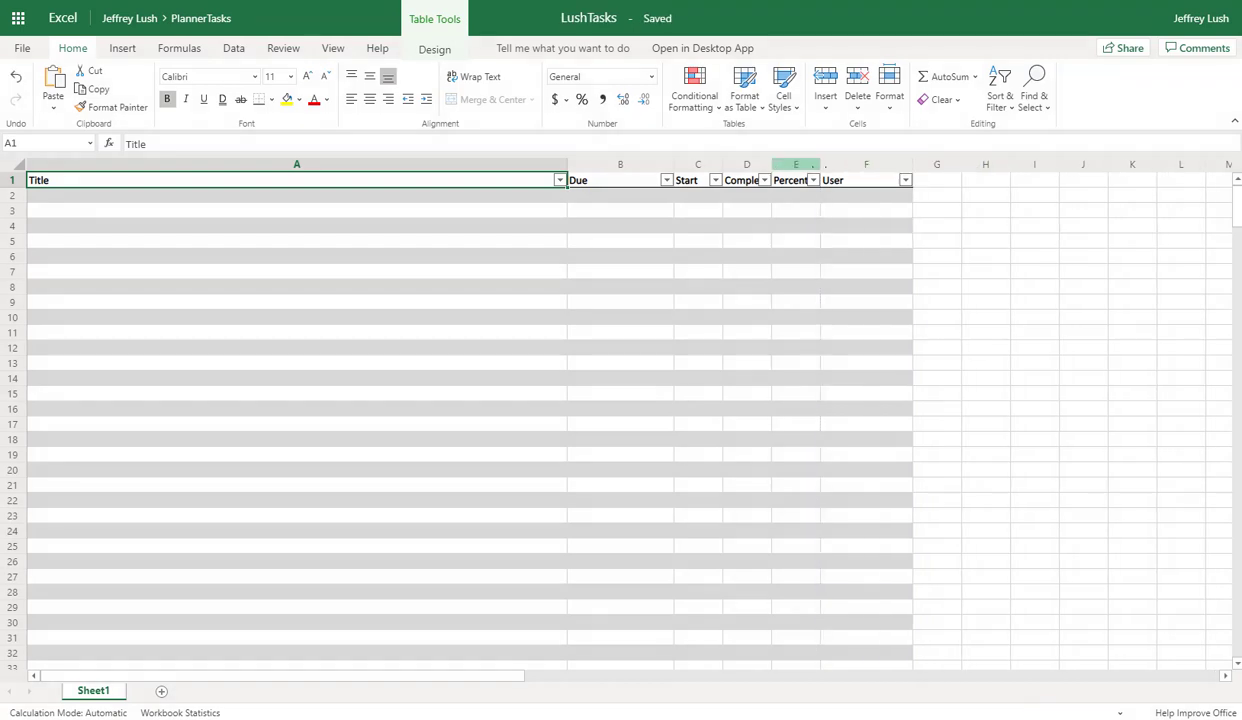
# Widen the LushTasks table columns so Title, Due, Start, Completed, Percentage and User headers show fully.
pyautogui.moveTo(812, 164); pyautogui.dragTo(824, 164)
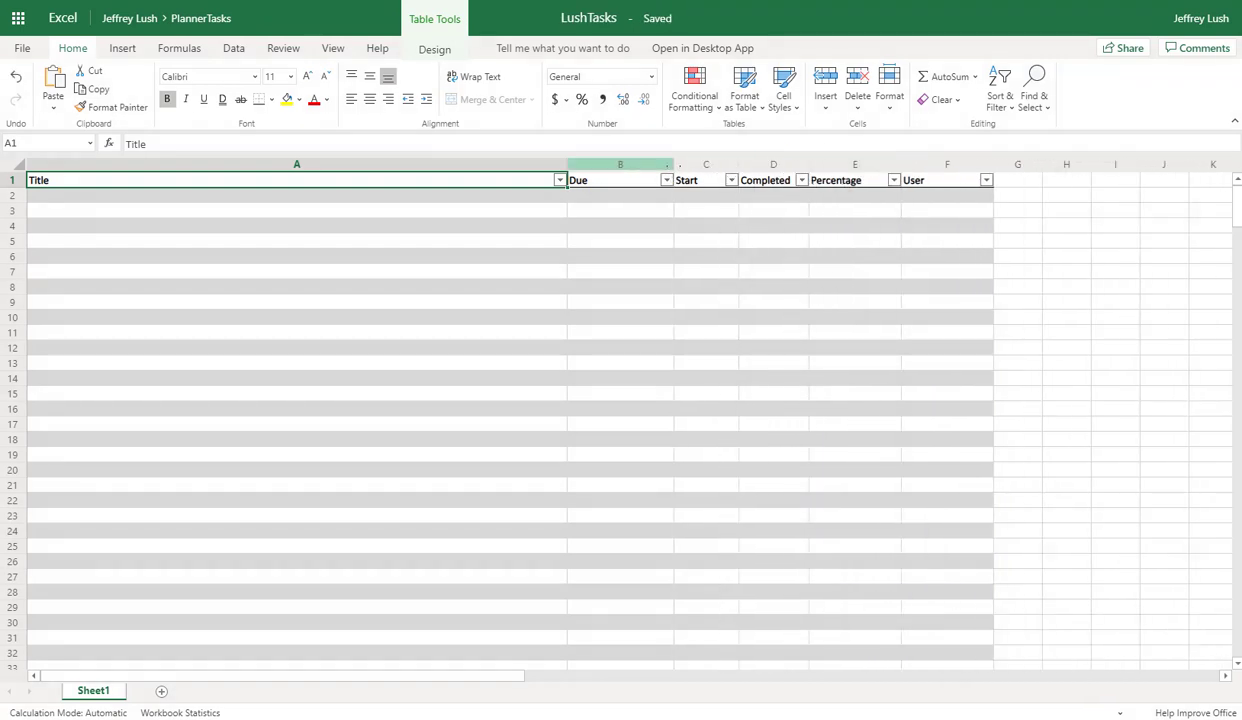
pyautogui.click(1054, 302)
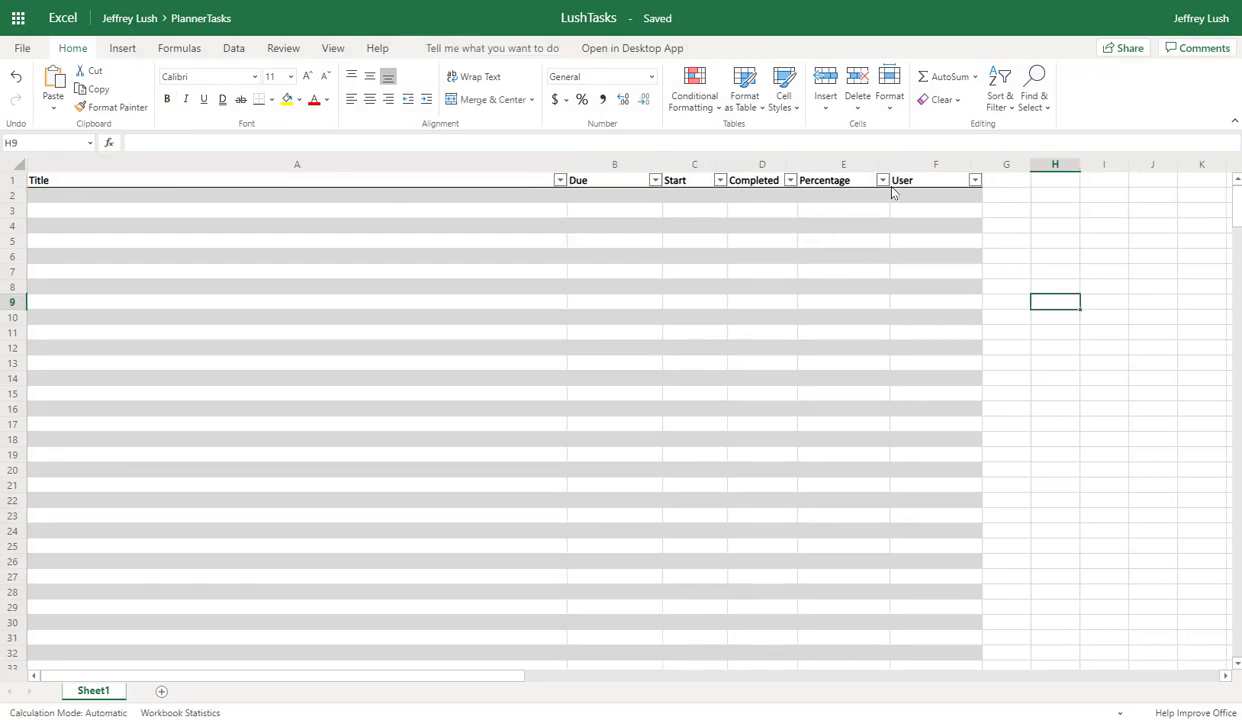
pyautogui.click(744, 88)
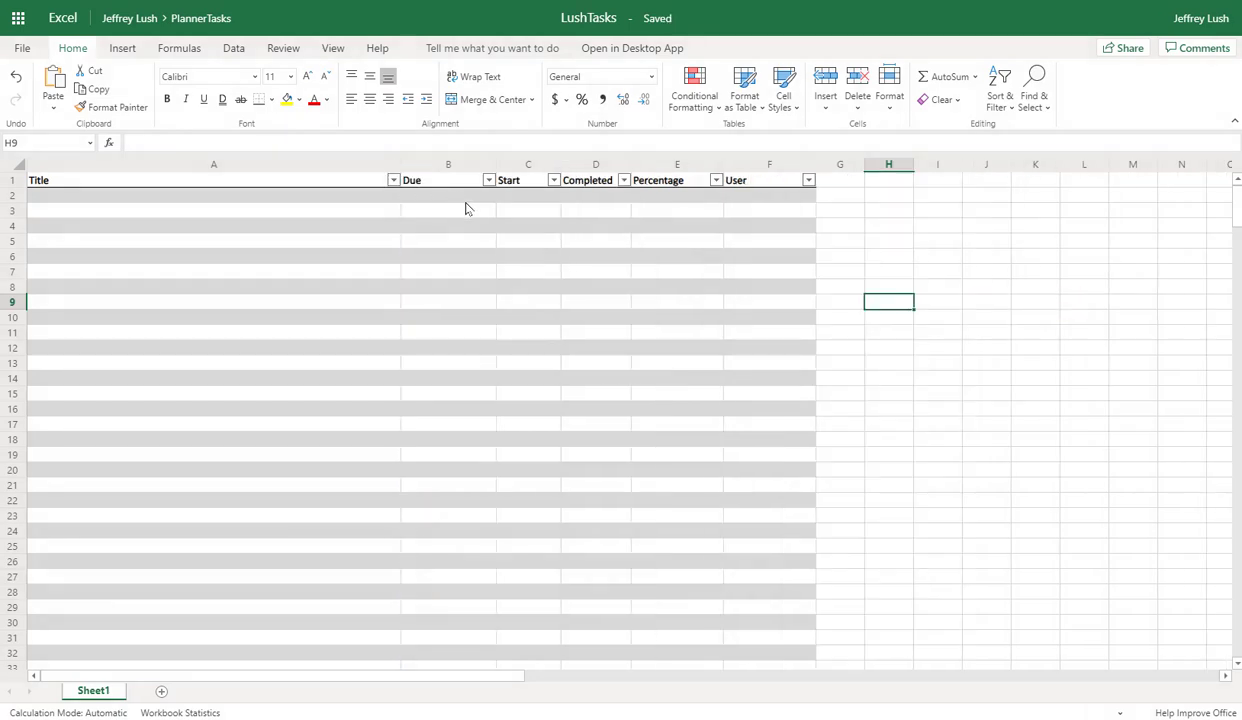
pyautogui.moveTo(528, 194)
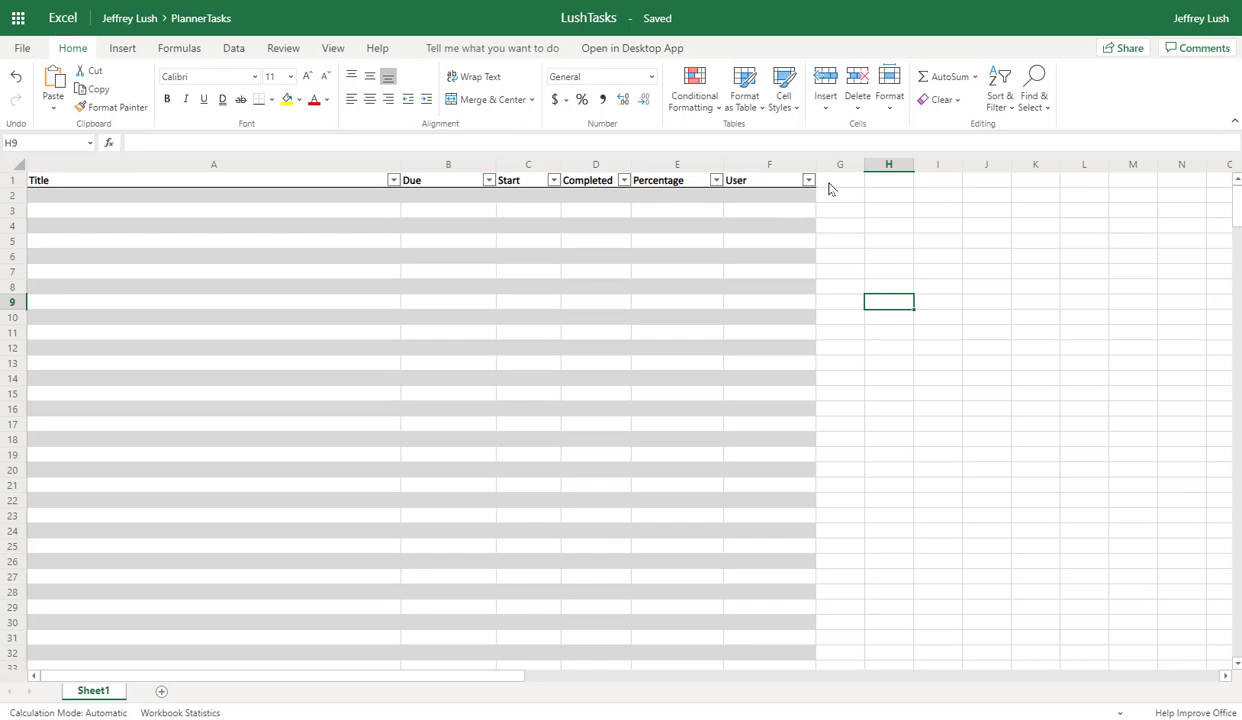
pyautogui.click(214, 164)
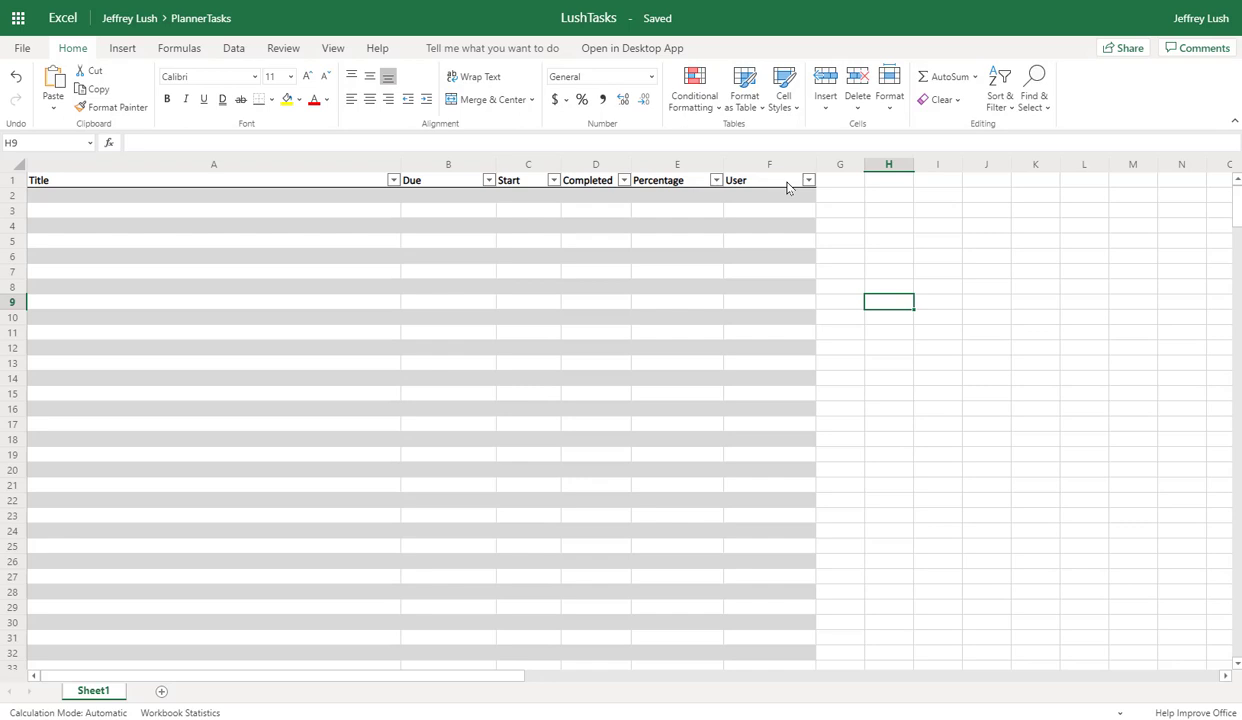
pyautogui.moveTo(792, 224)
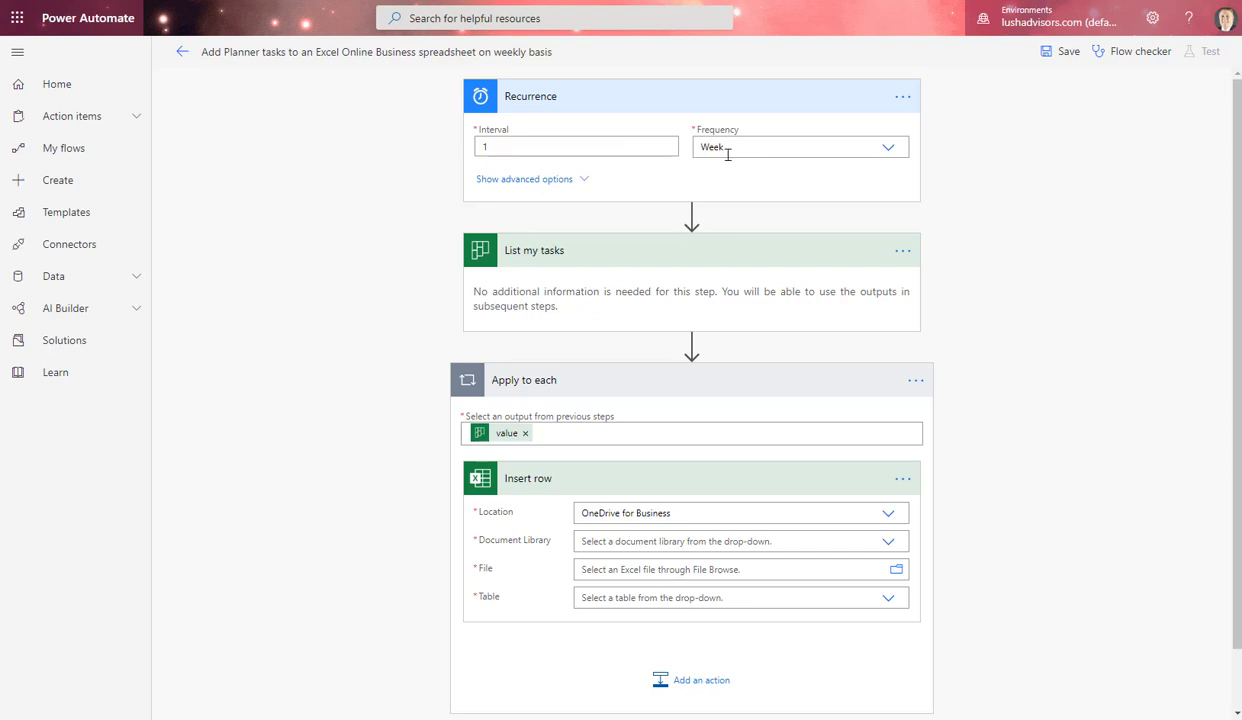
pyautogui.moveTo(888, 148)
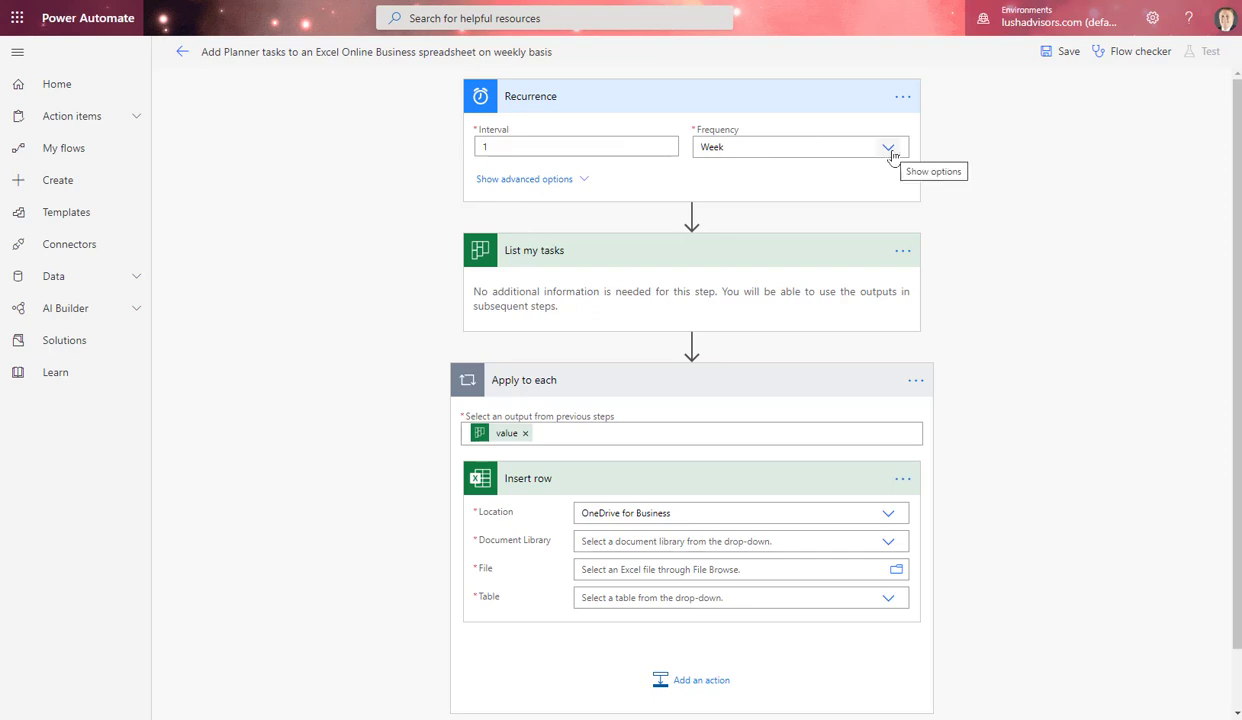
pyautogui.moveTo(568, 188)
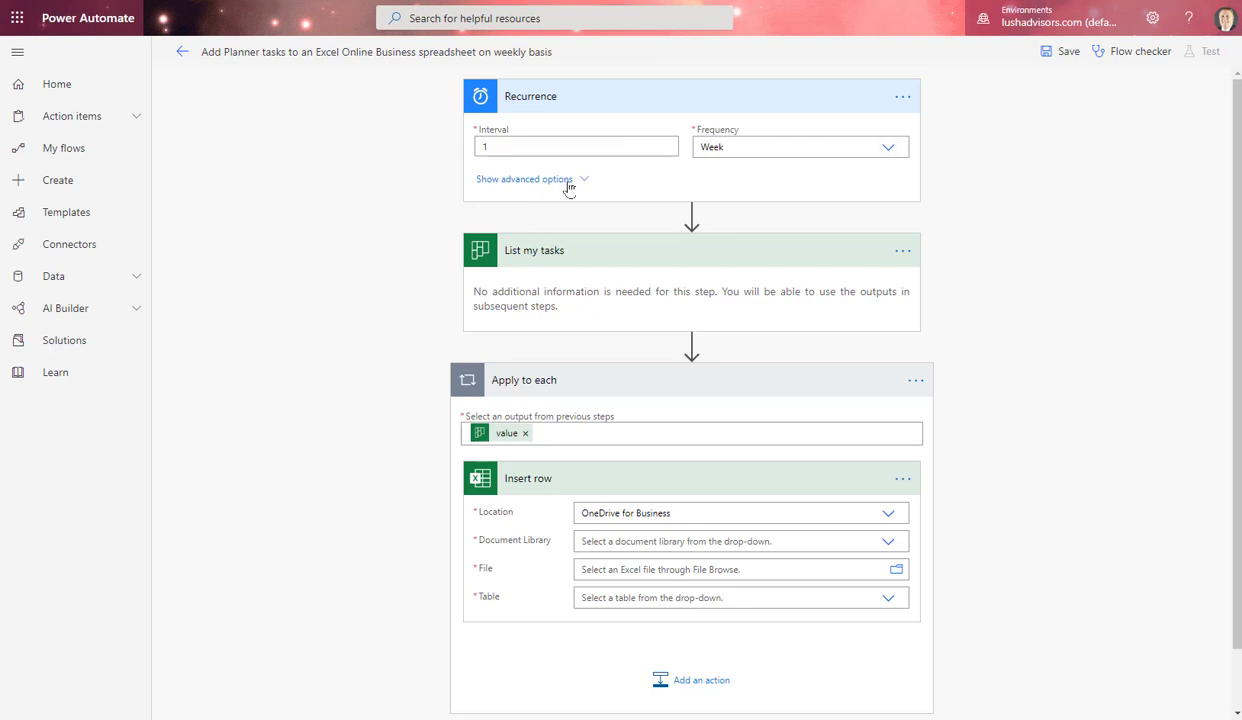
# Set the Recurrence trigger to run weekly on Friday at hour 8, minute 0, then hide advanced options.
pyautogui.click(524, 180)
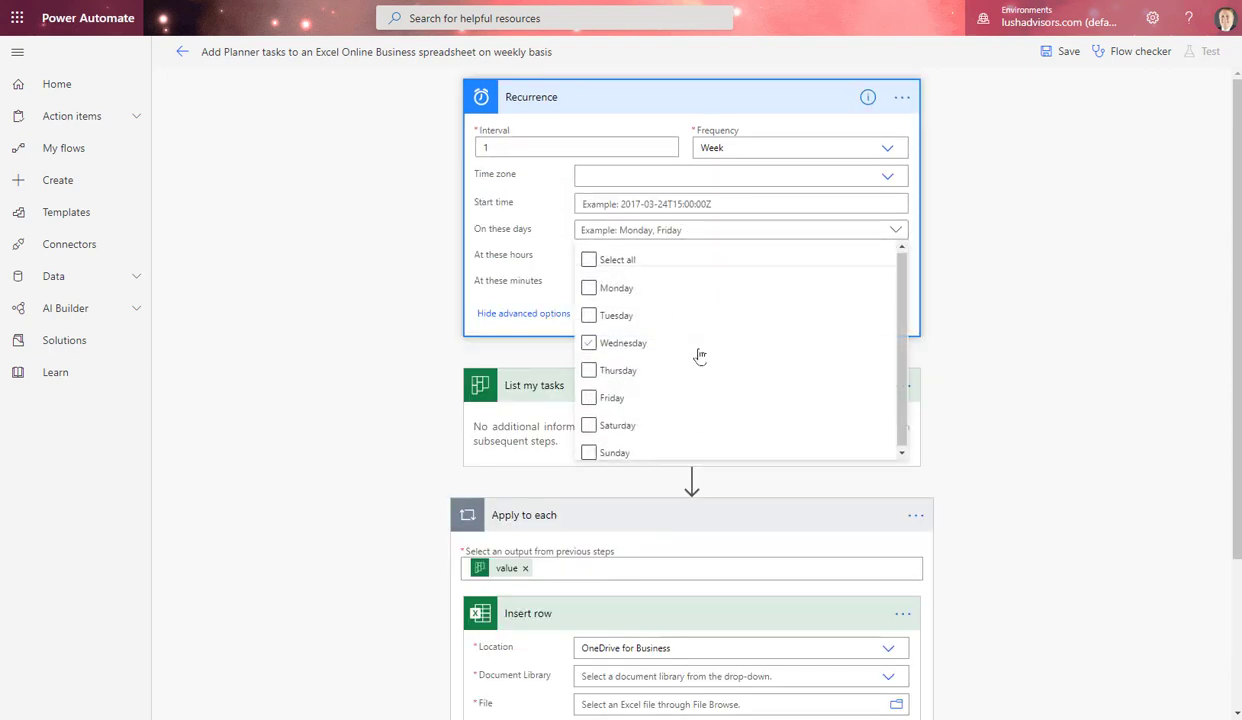
pyautogui.click(588, 396)
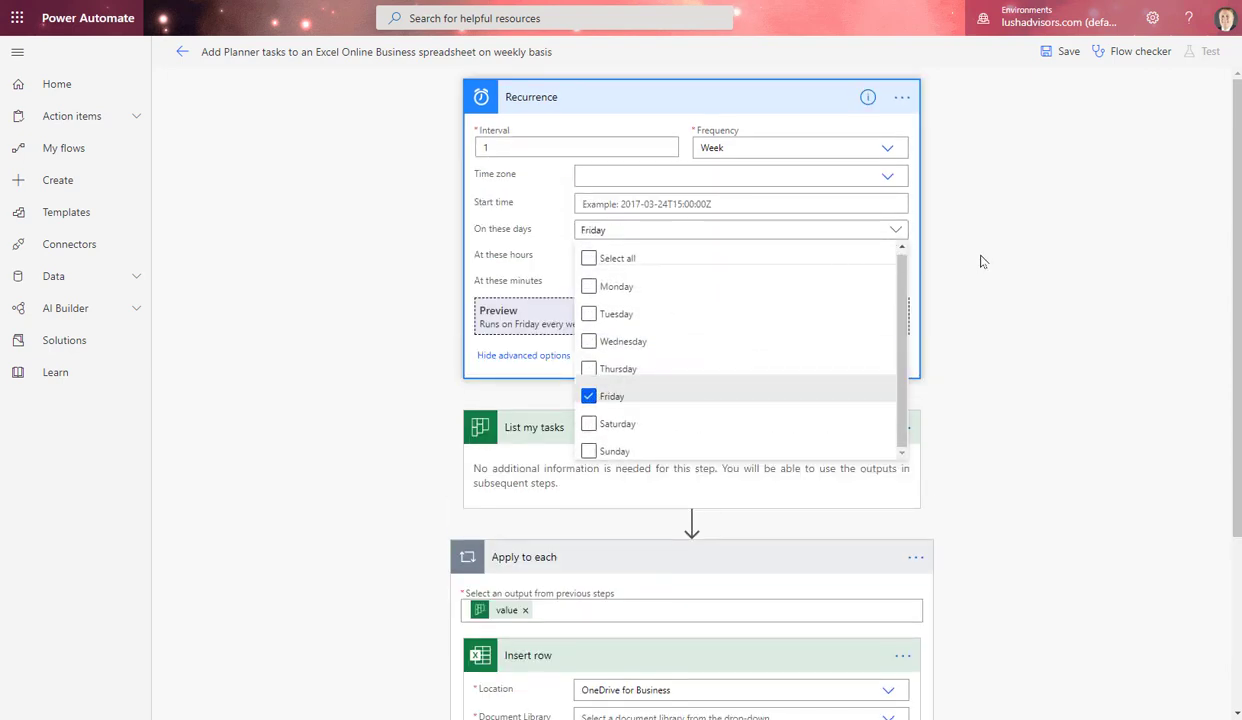
pyautogui.click(740, 256)
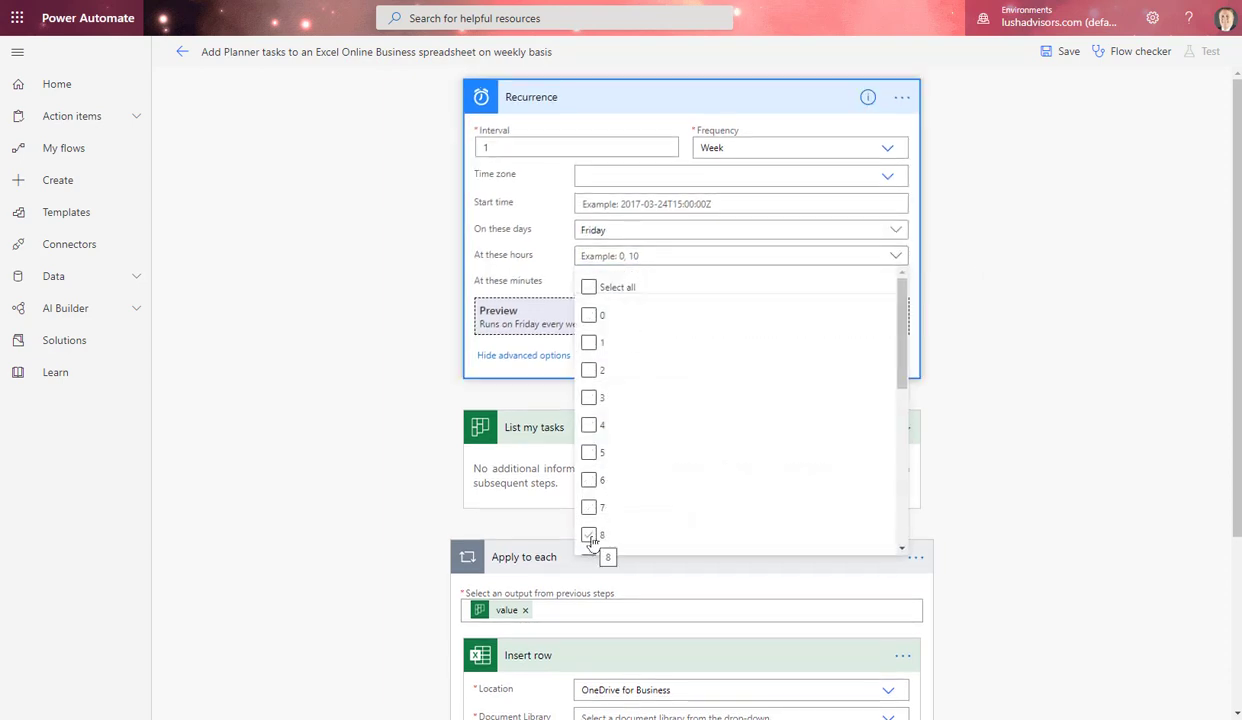
pyautogui.click(588, 534)
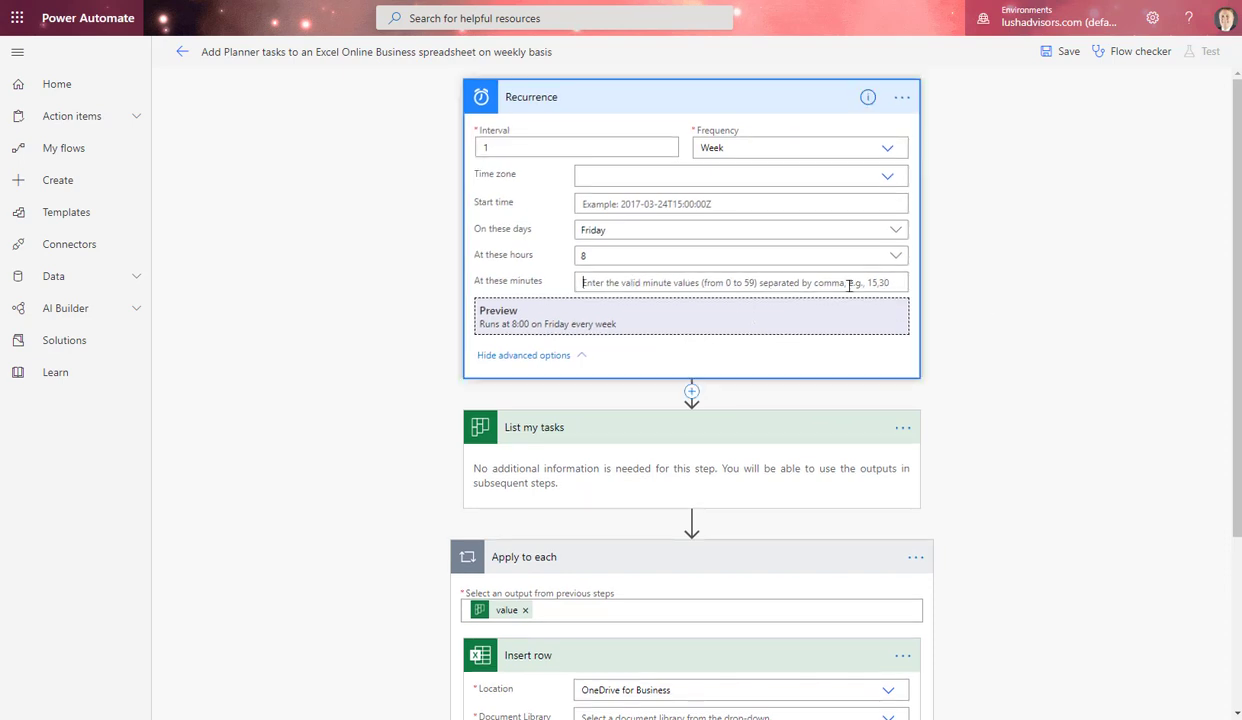
pyautogui.write('0')
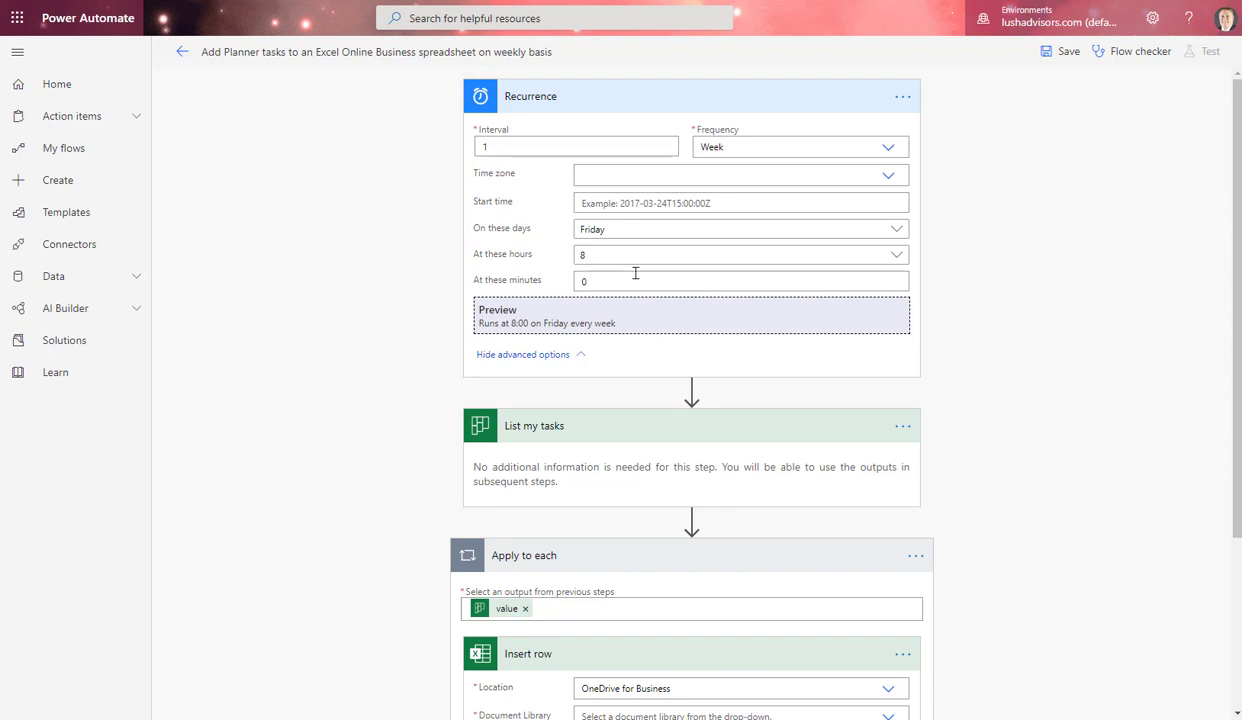
pyautogui.click(524, 354)
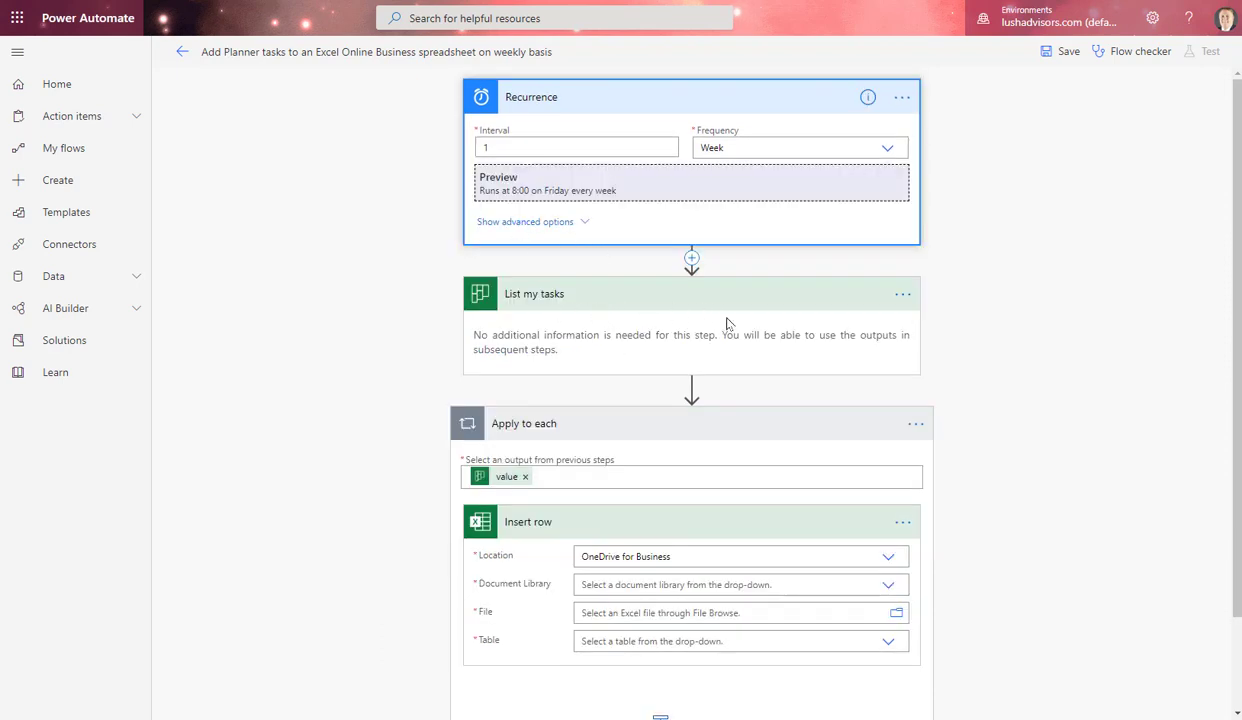
# Browse Documents > PlannerTasks and choose the tasks xlsx workbook as the Insert row file.
pyautogui.scroll(-3)
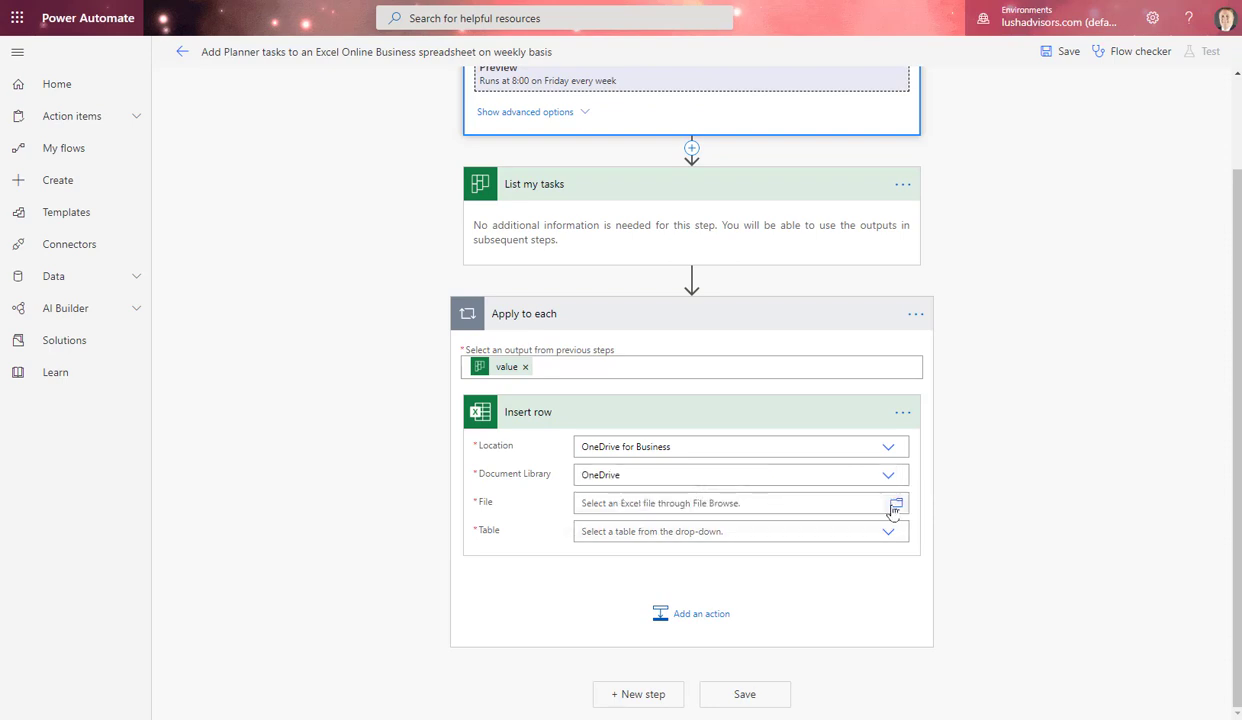
pyautogui.click(896, 504)
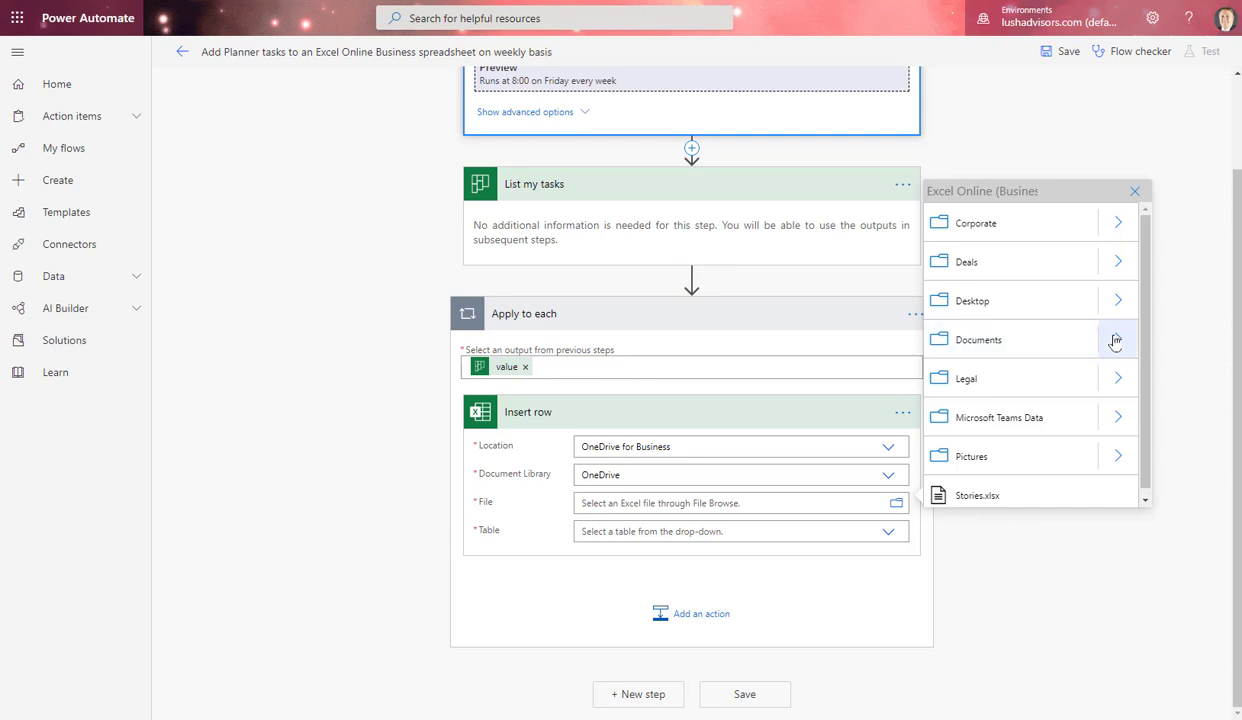
pyautogui.click(1116, 340)
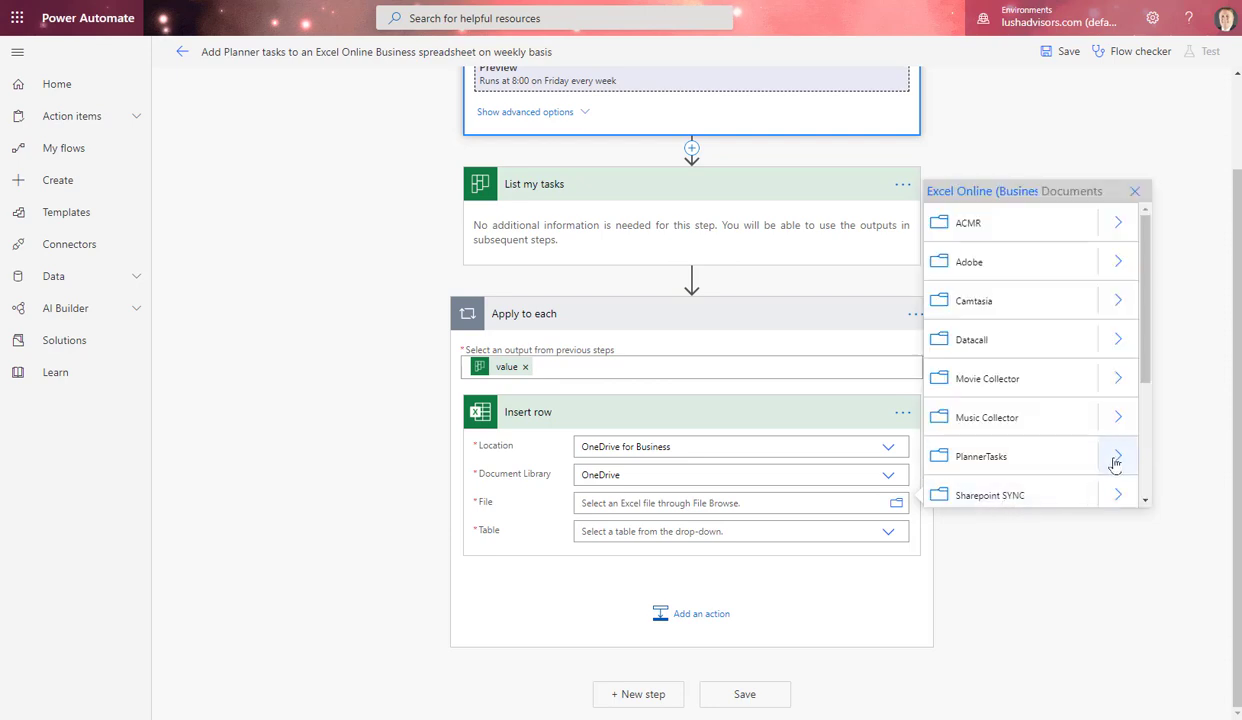
pyautogui.click(1116, 456)
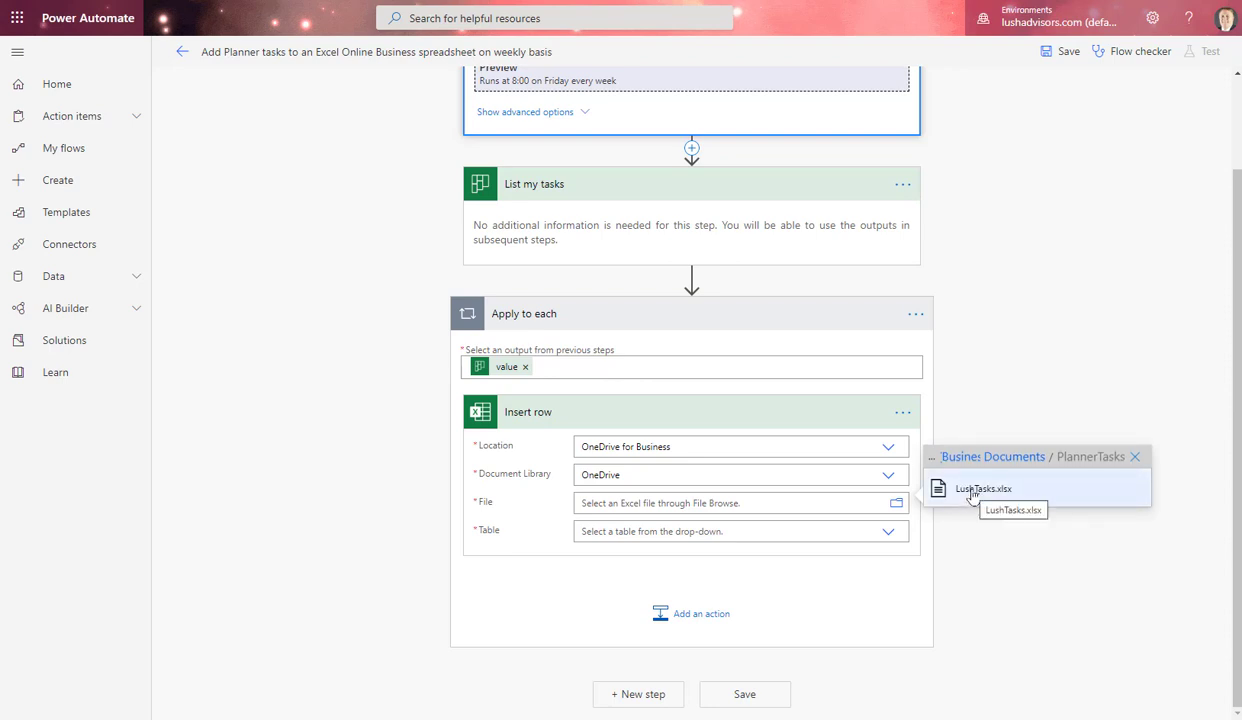
pyautogui.click(984, 488)
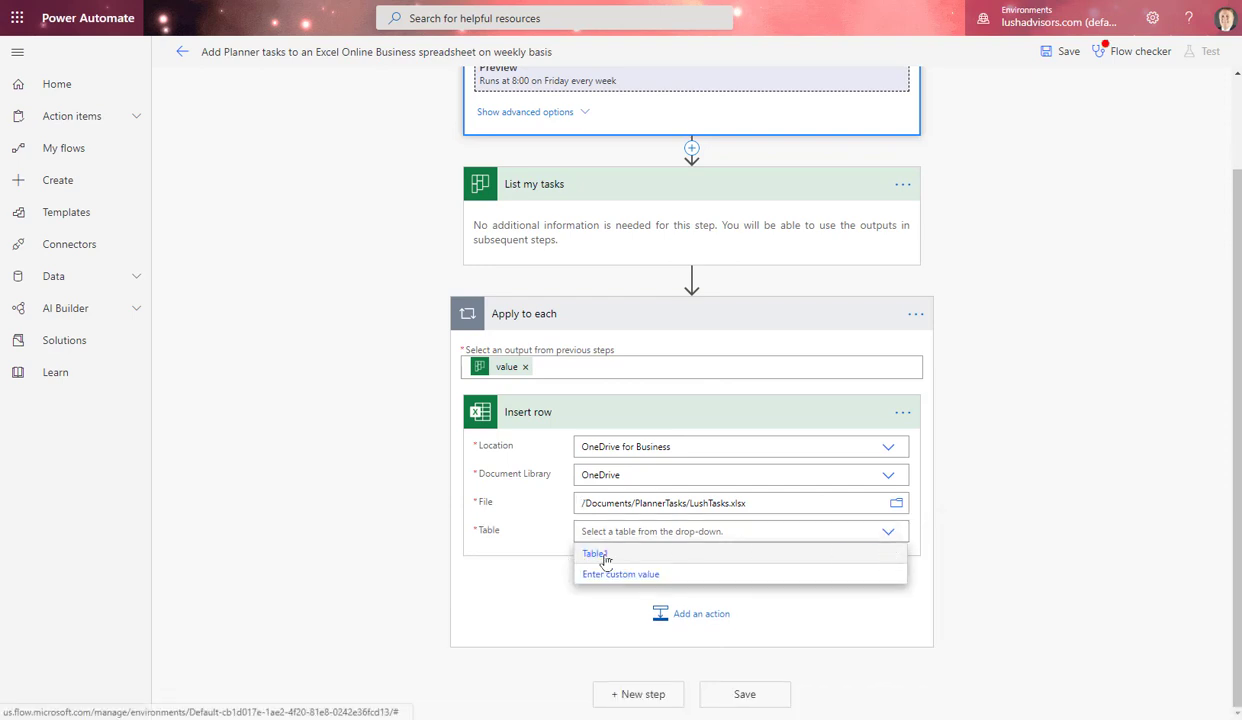
# Select Table1 as the target table, exposing its columns for mapping.
pyautogui.click(594, 552)
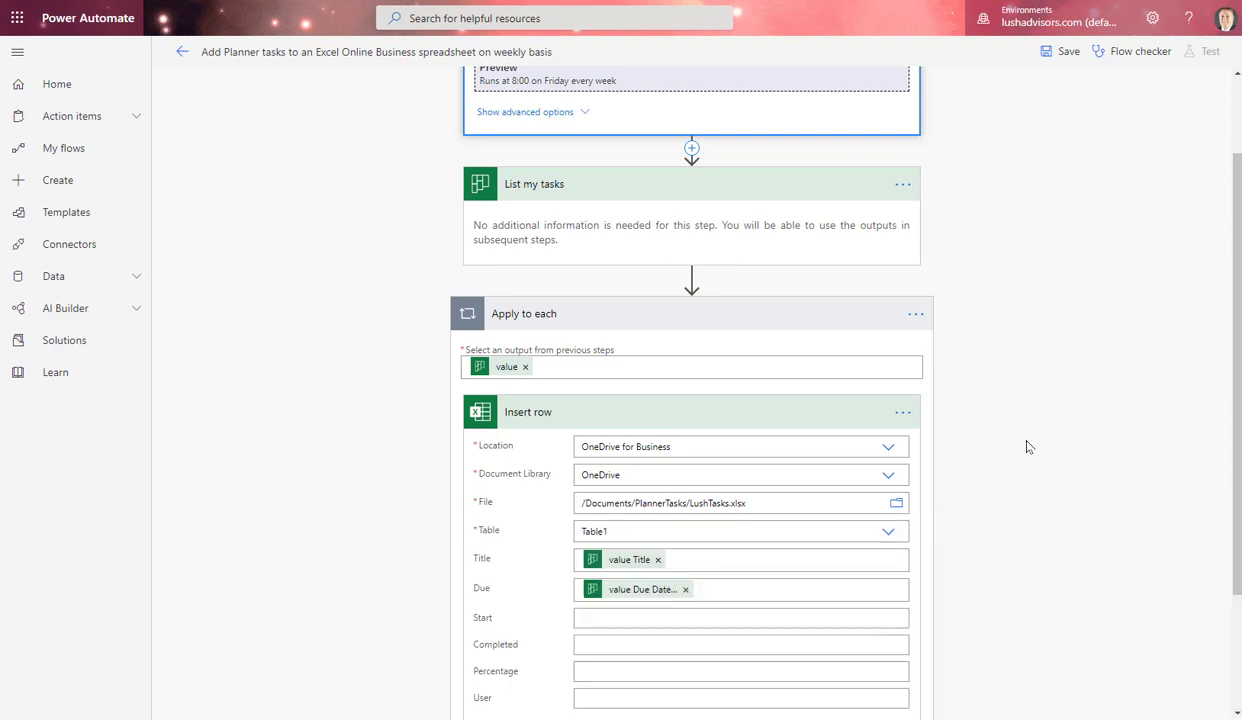
pyautogui.scroll(-3)
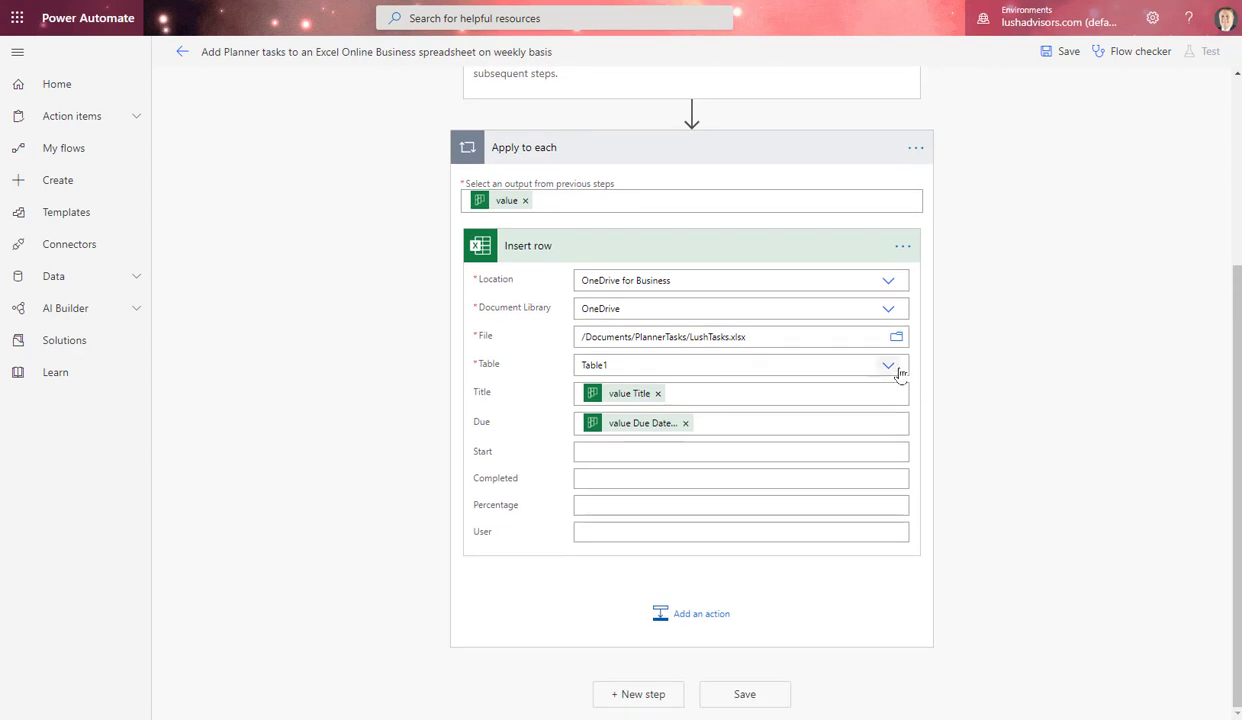
pyautogui.moveTo(674, 496)
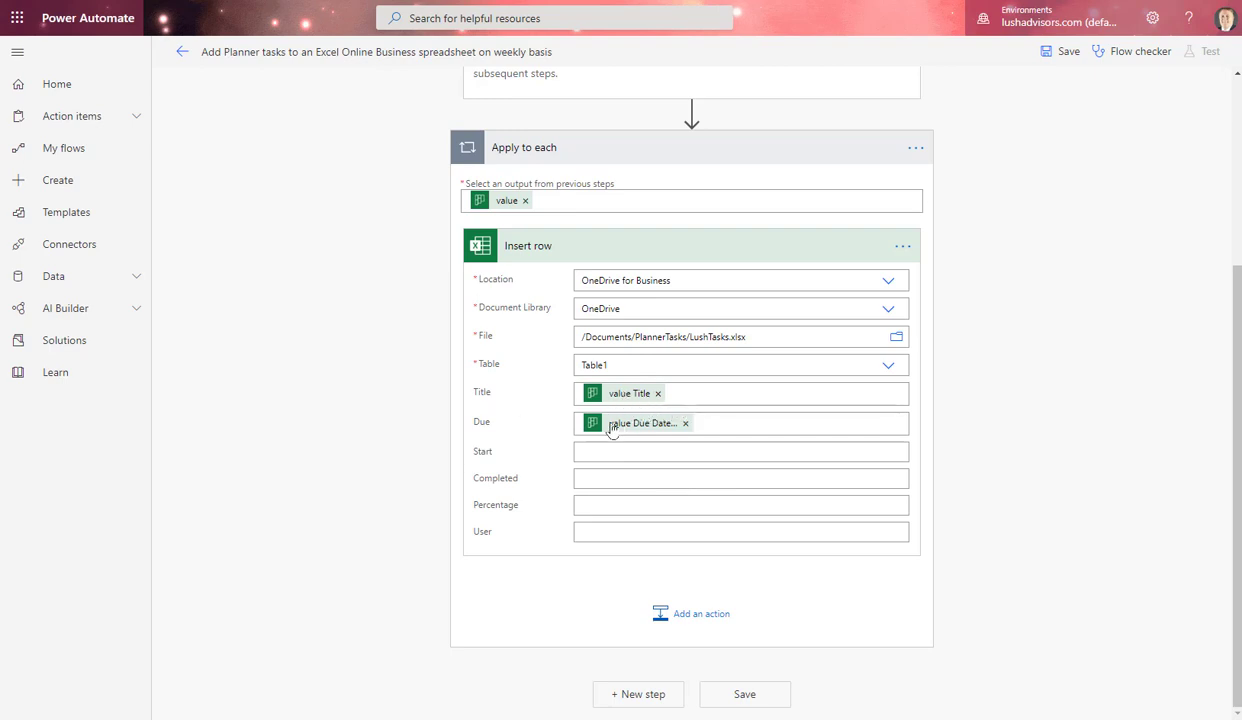
pyautogui.moveTo(636, 422)
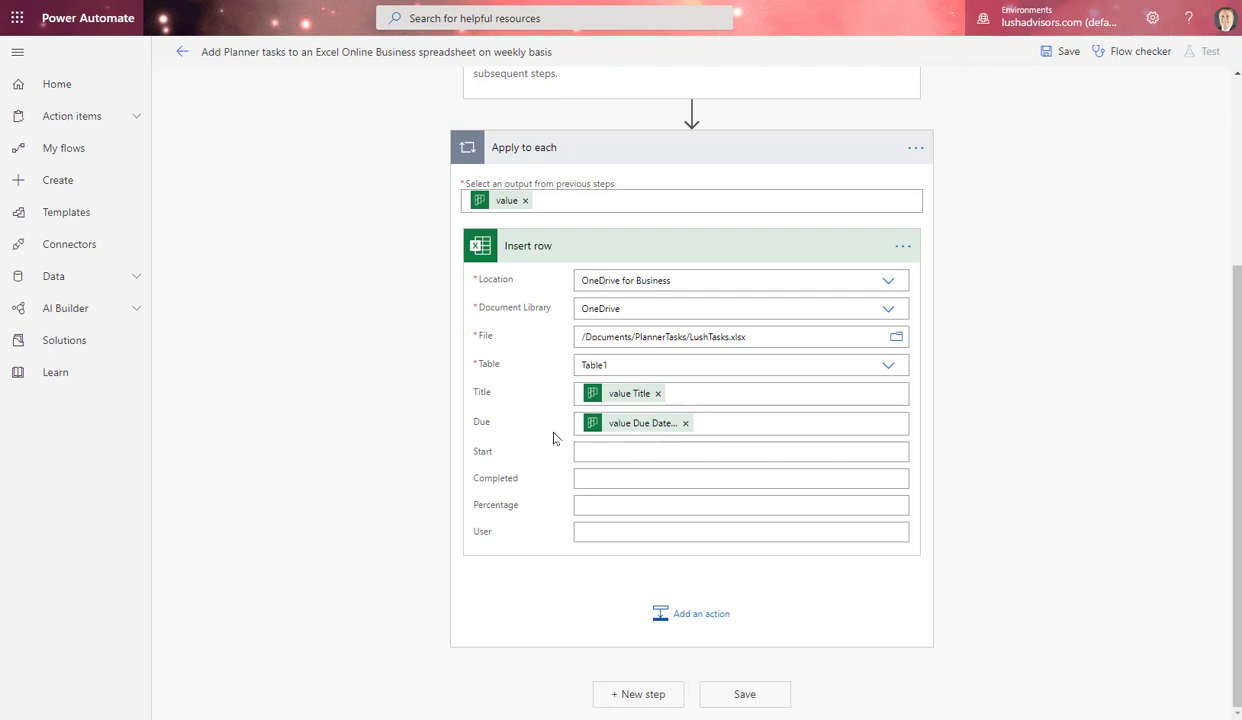
pyautogui.moveTo(570, 458)
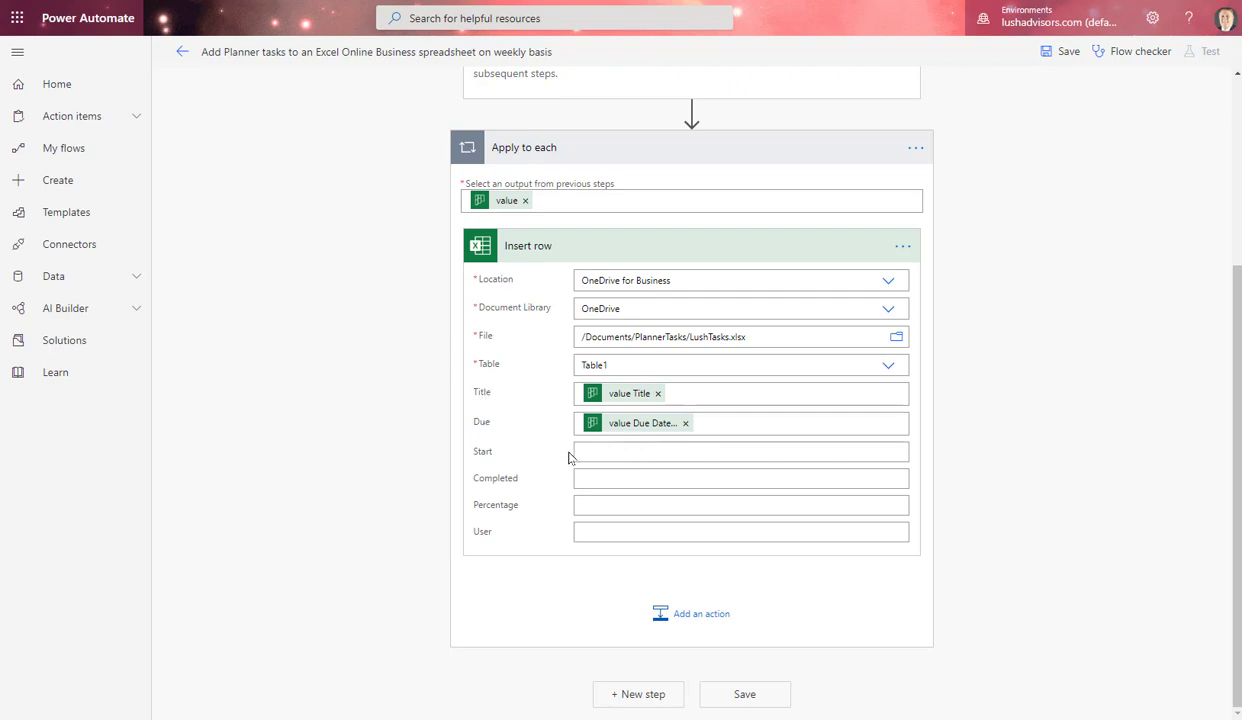
# Map the task Start Date Time to Start and Completed Date Time to Completed via dynamic content.
pyautogui.click(740, 452)
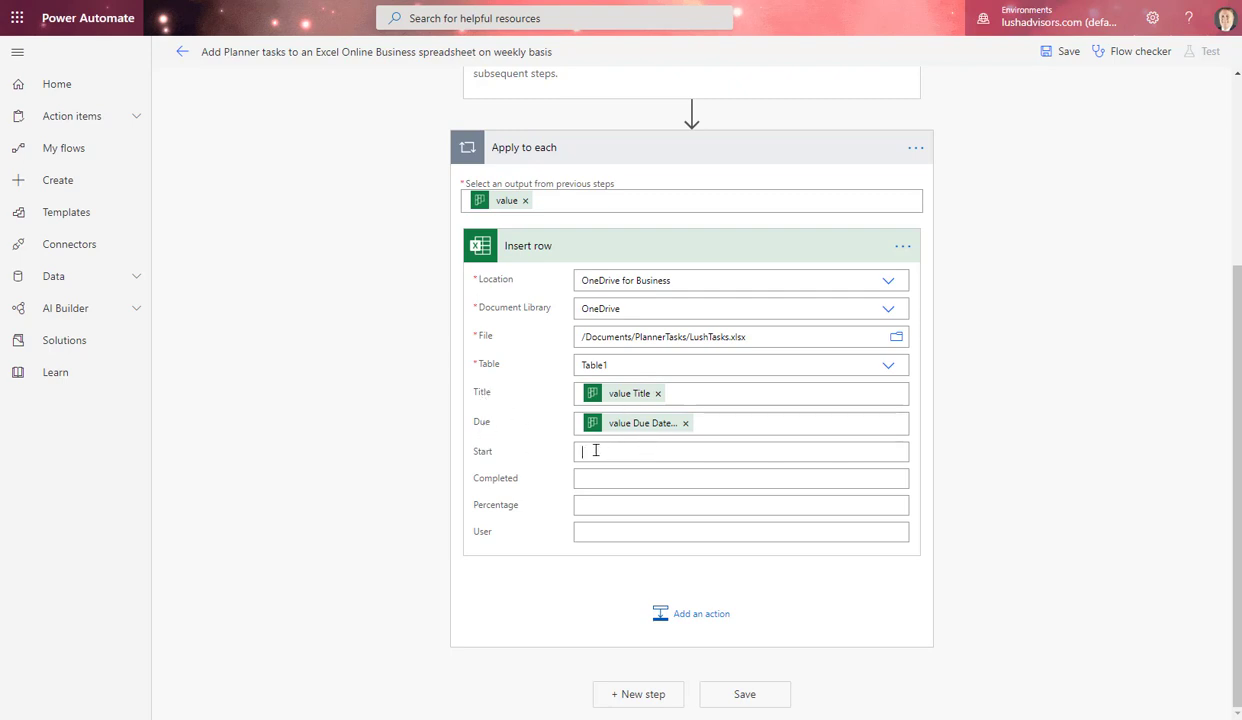
pyautogui.click(740, 452)
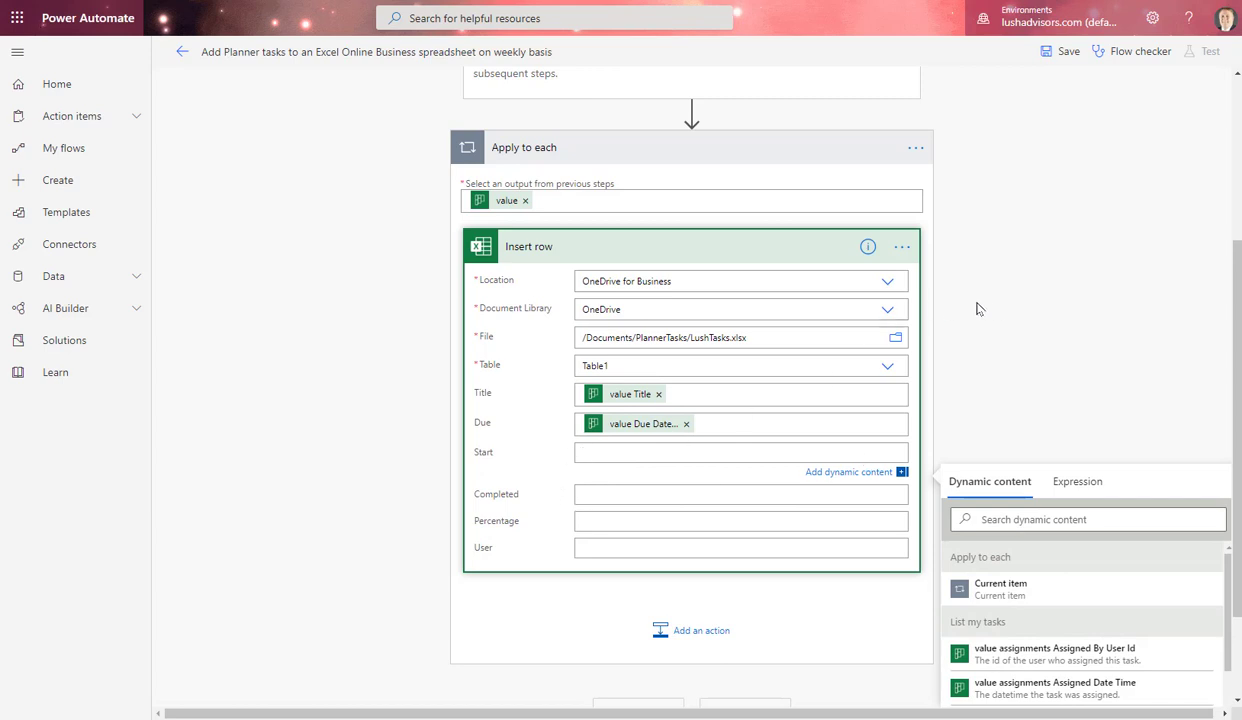
pyautogui.scroll(-3)
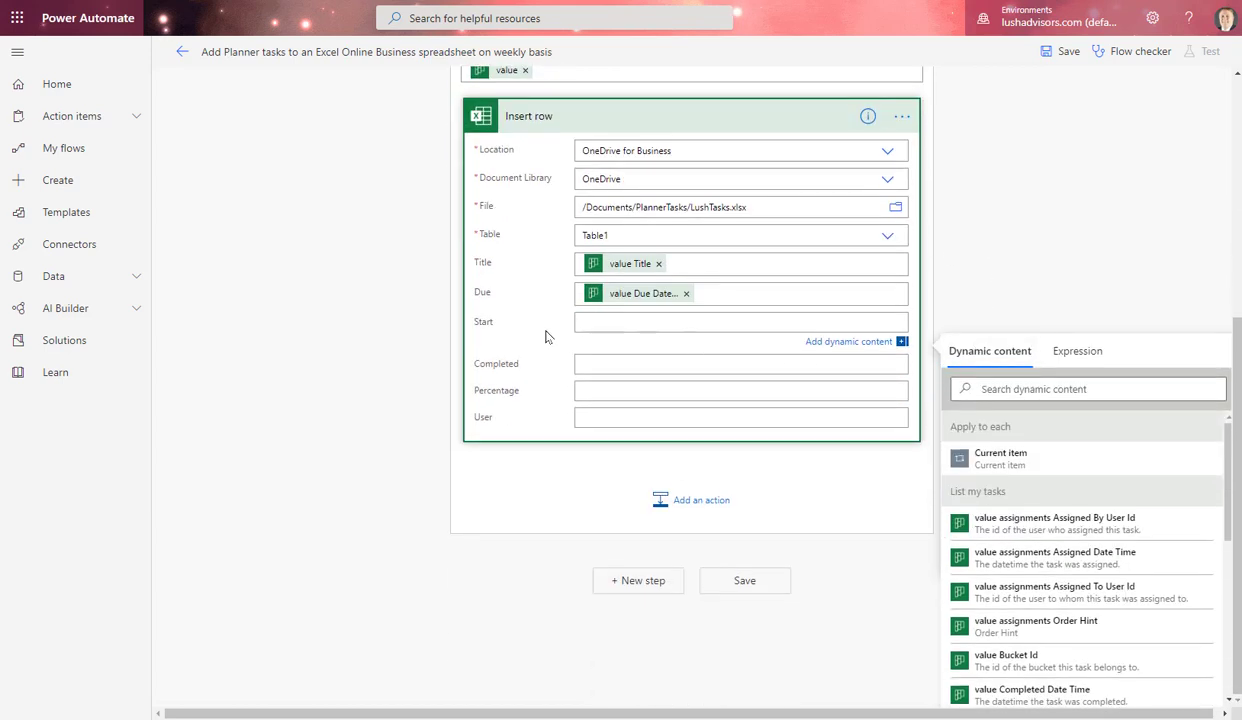
pyautogui.click(1088, 388)
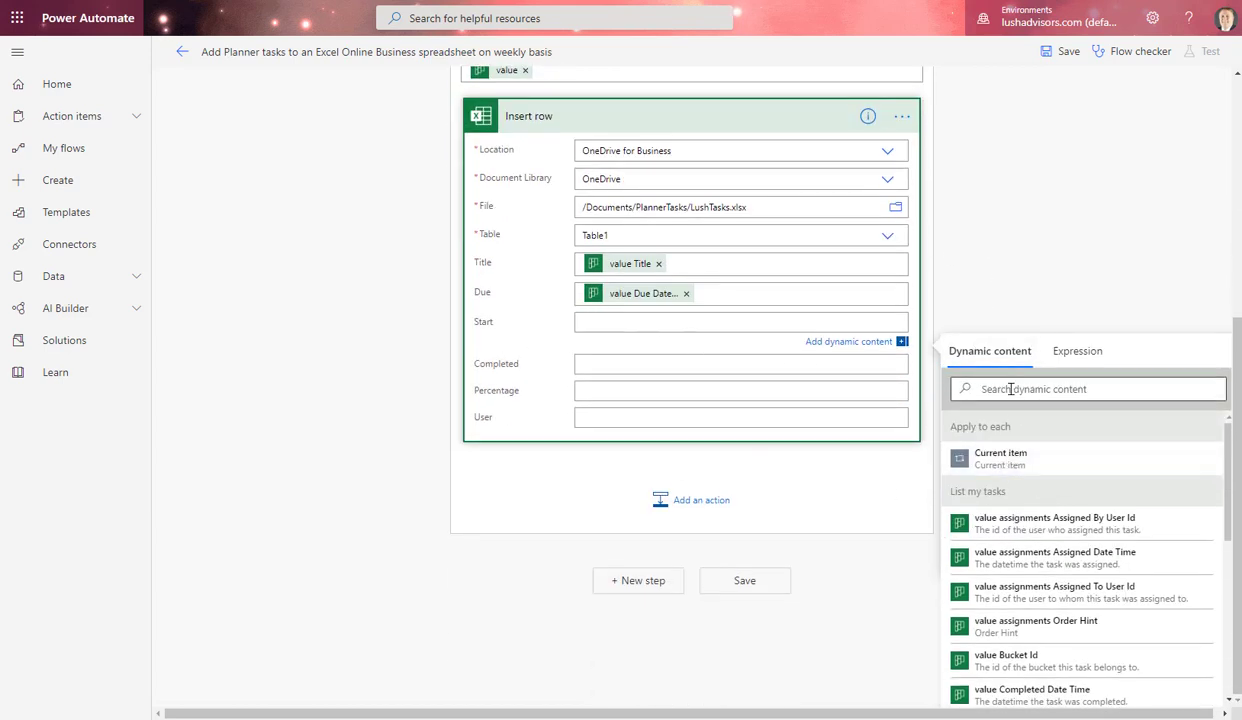
pyautogui.write('Start')
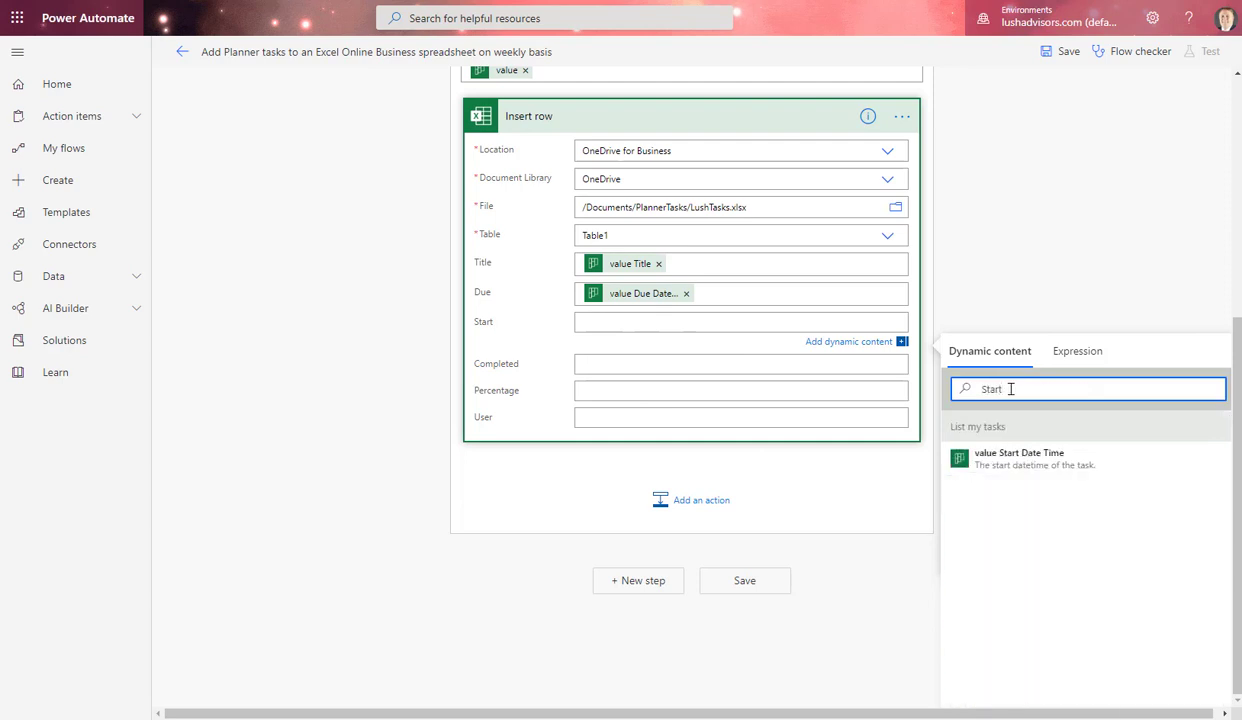
pyautogui.click(1020, 458)
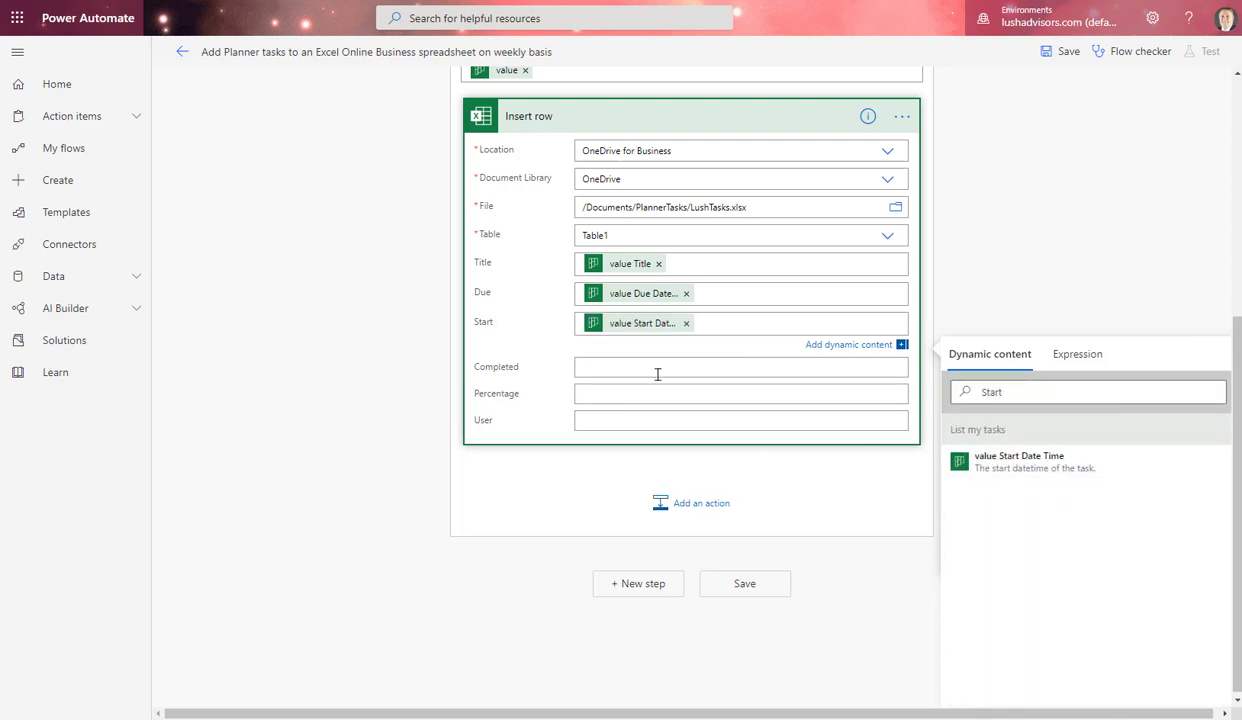
pyautogui.click(740, 368)
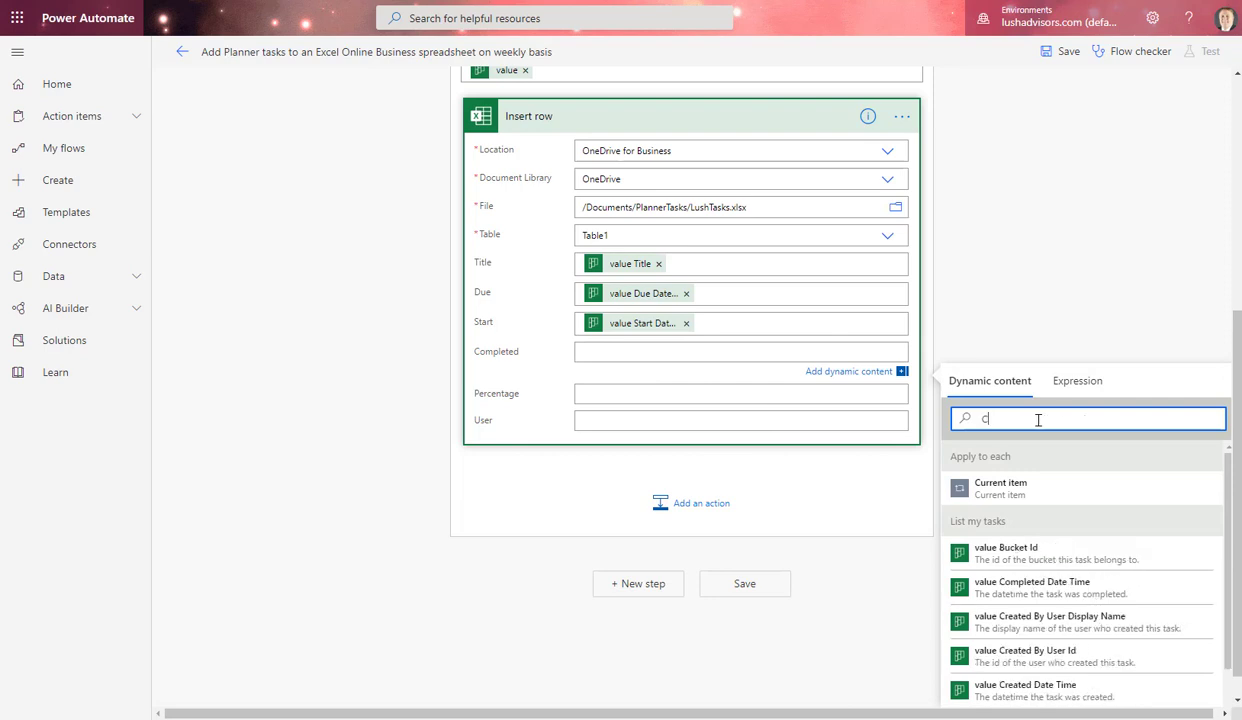
pyautogui.write('ompl')
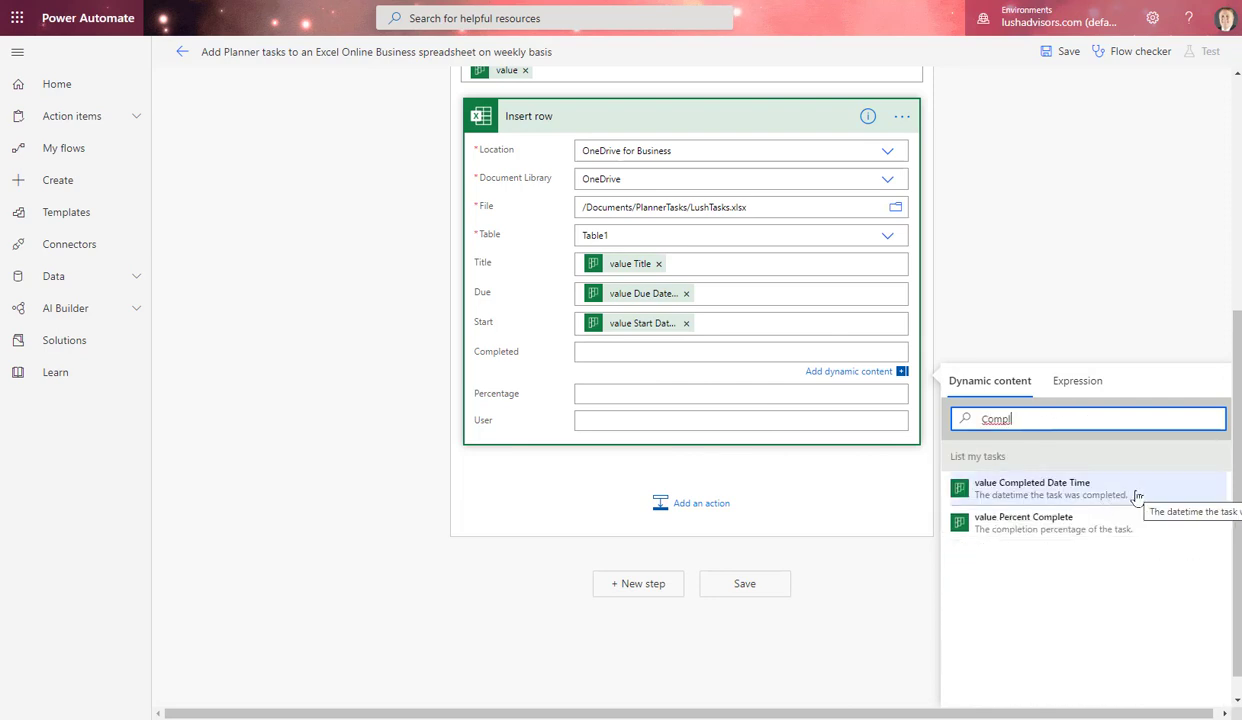
pyautogui.click(1032, 488)
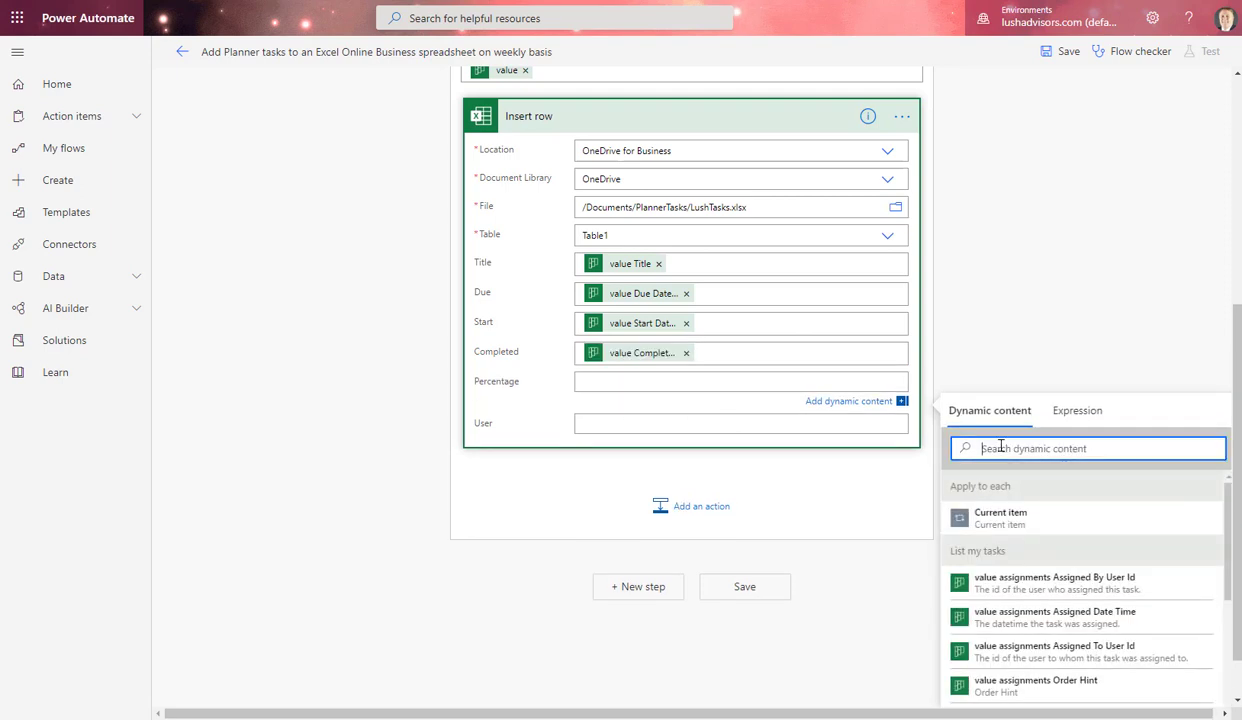
# Map Percent Complete to Percentage and Created By User Id to User.
pyautogui.write('Perce')
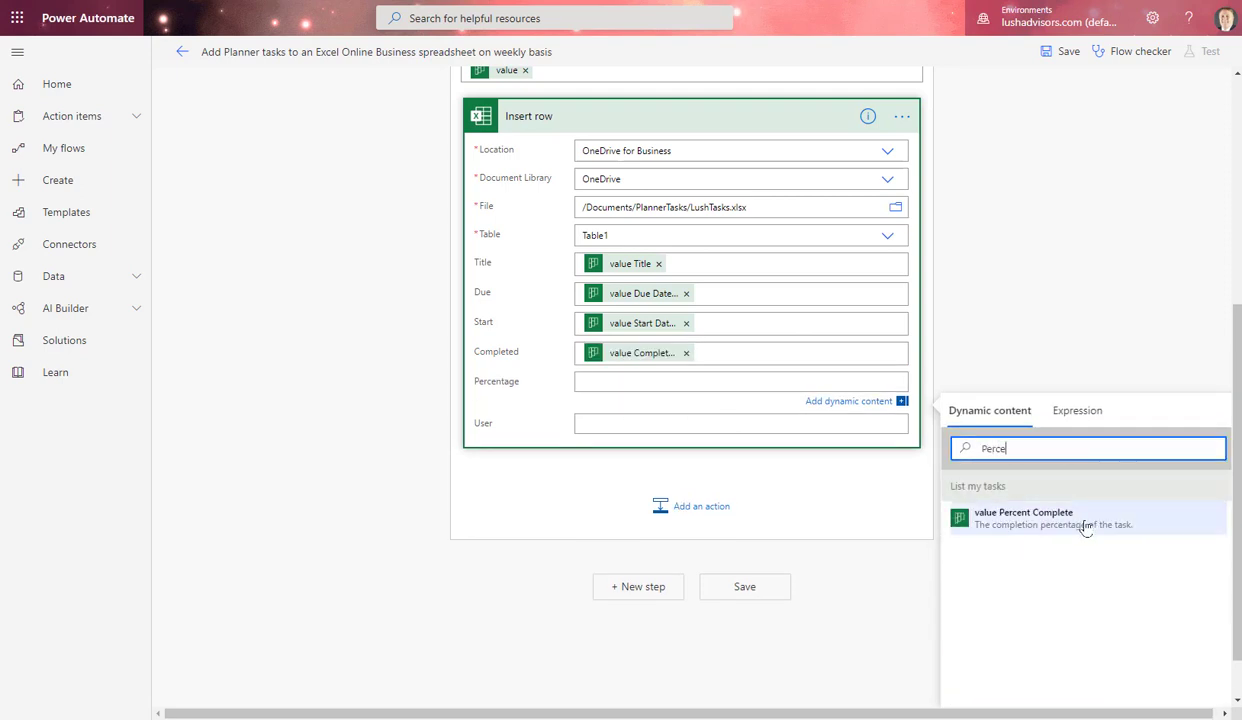
pyautogui.click(1024, 518)
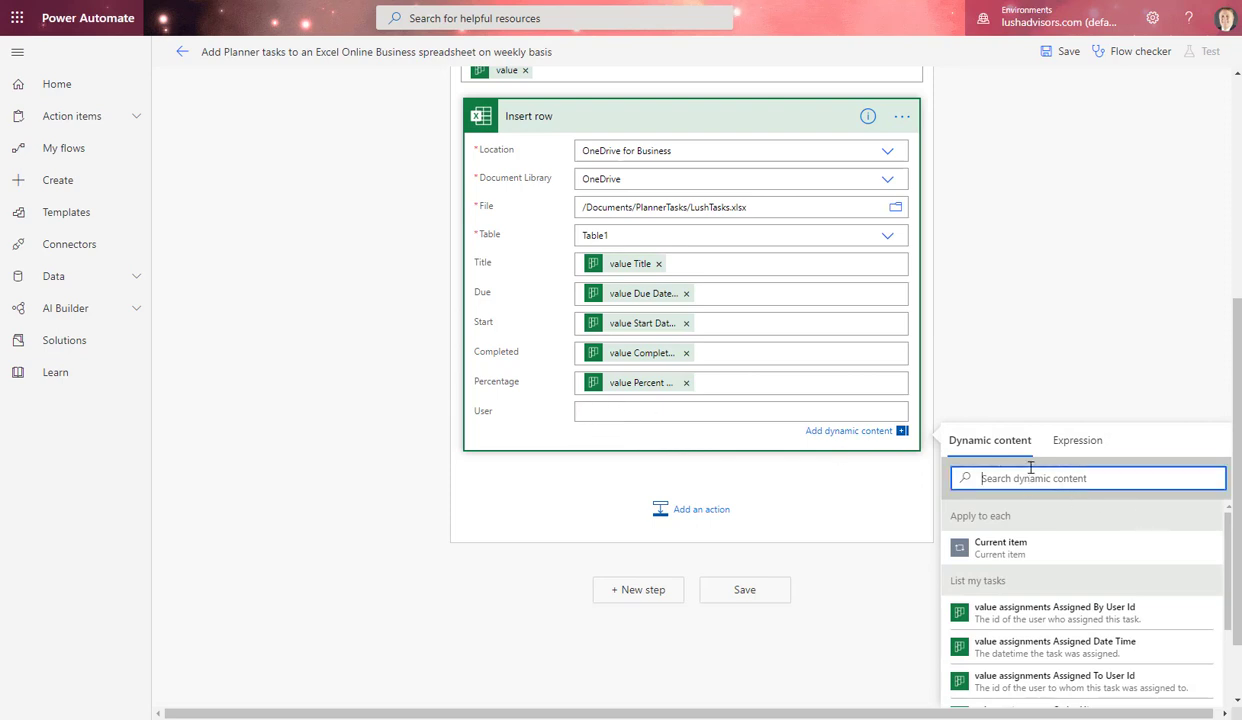
pyautogui.write('User')
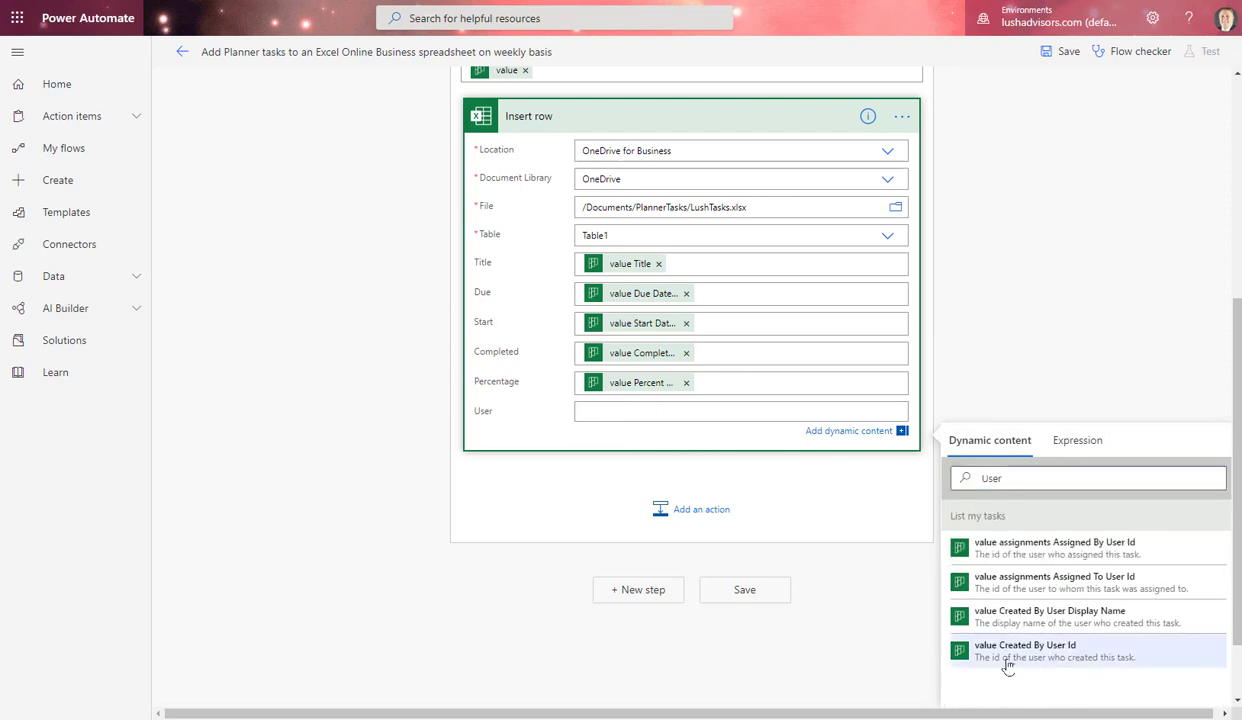
pyautogui.moveTo(1016, 656)
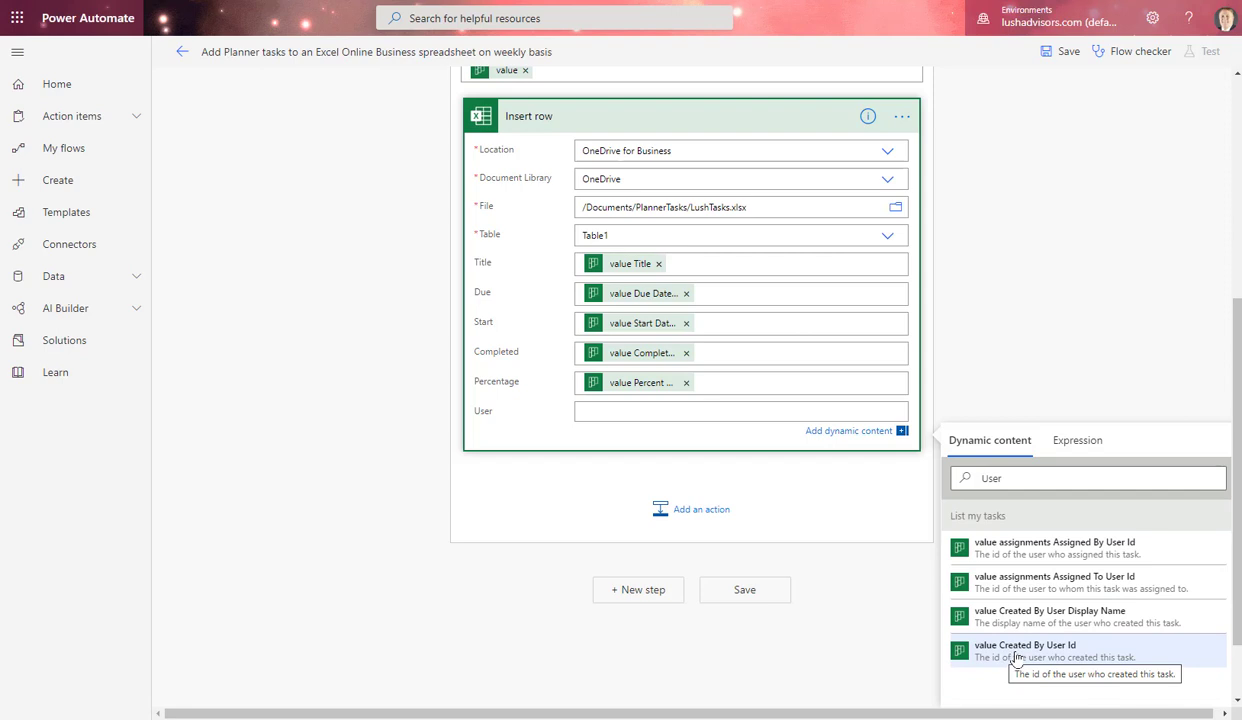
pyautogui.click(1024, 650)
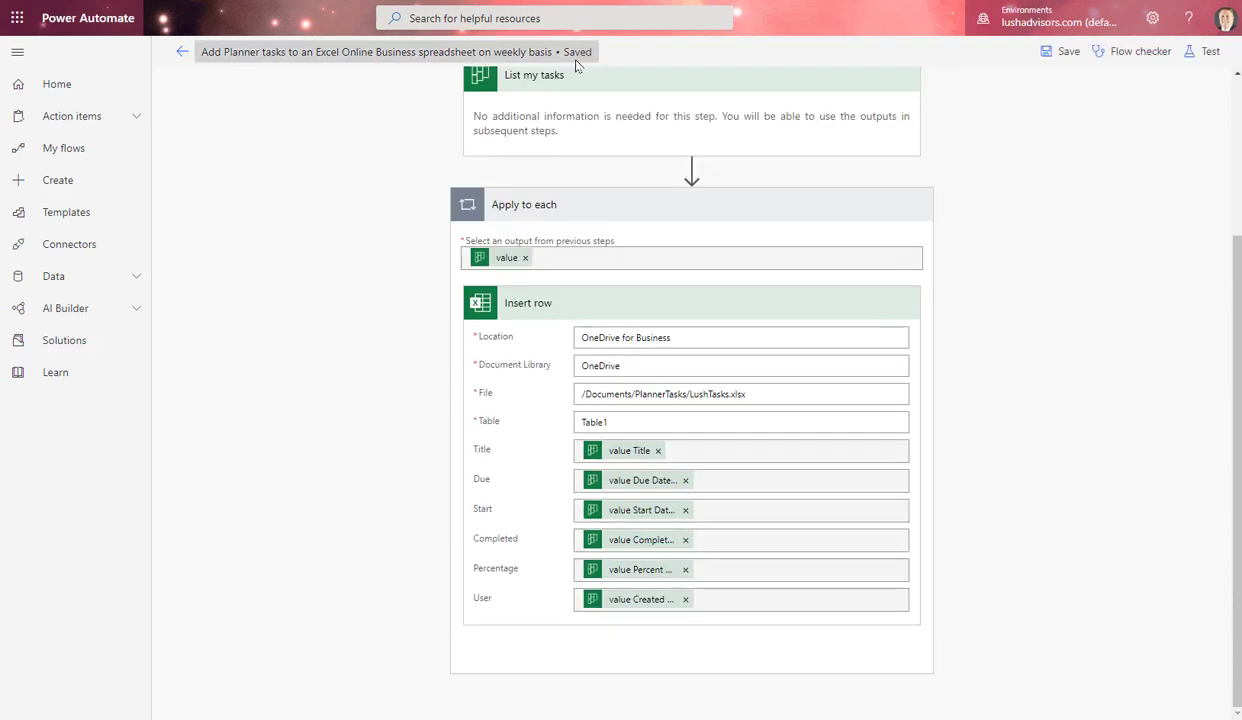
# Return to My flows and reopen the new Planner-to-Excel flow for editing.
pyautogui.scroll(-3)
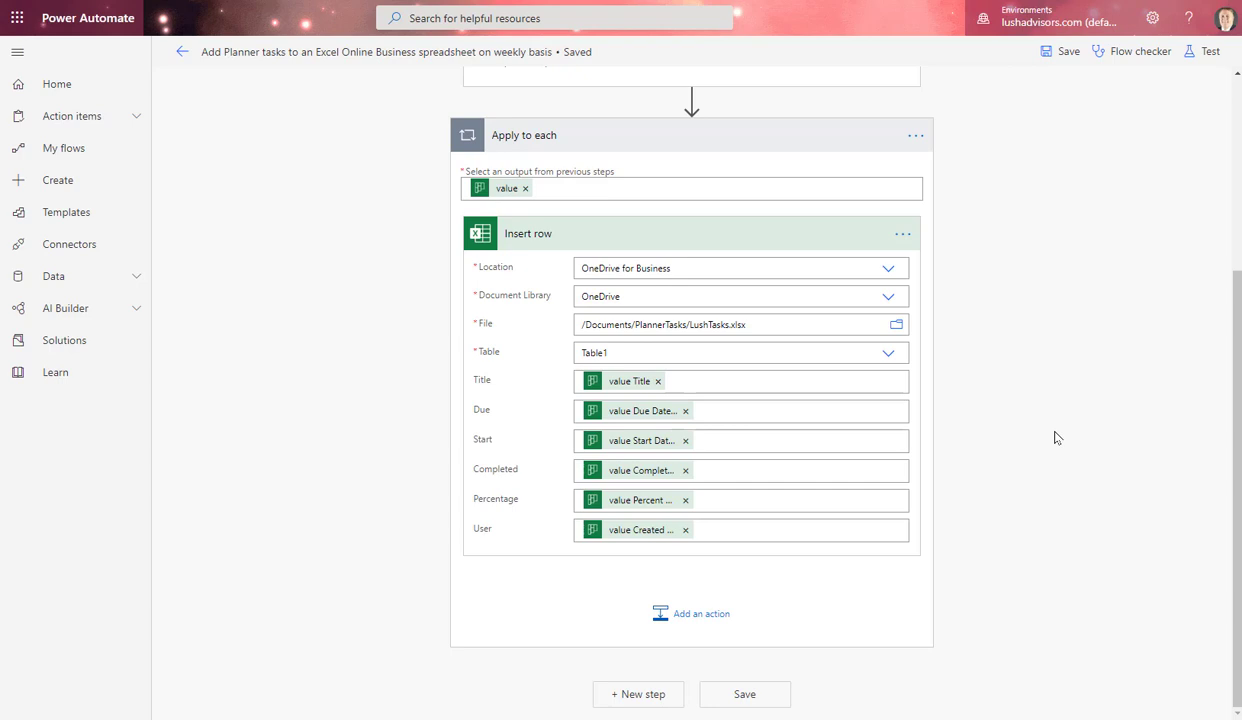
pyautogui.moveTo(58, 180)
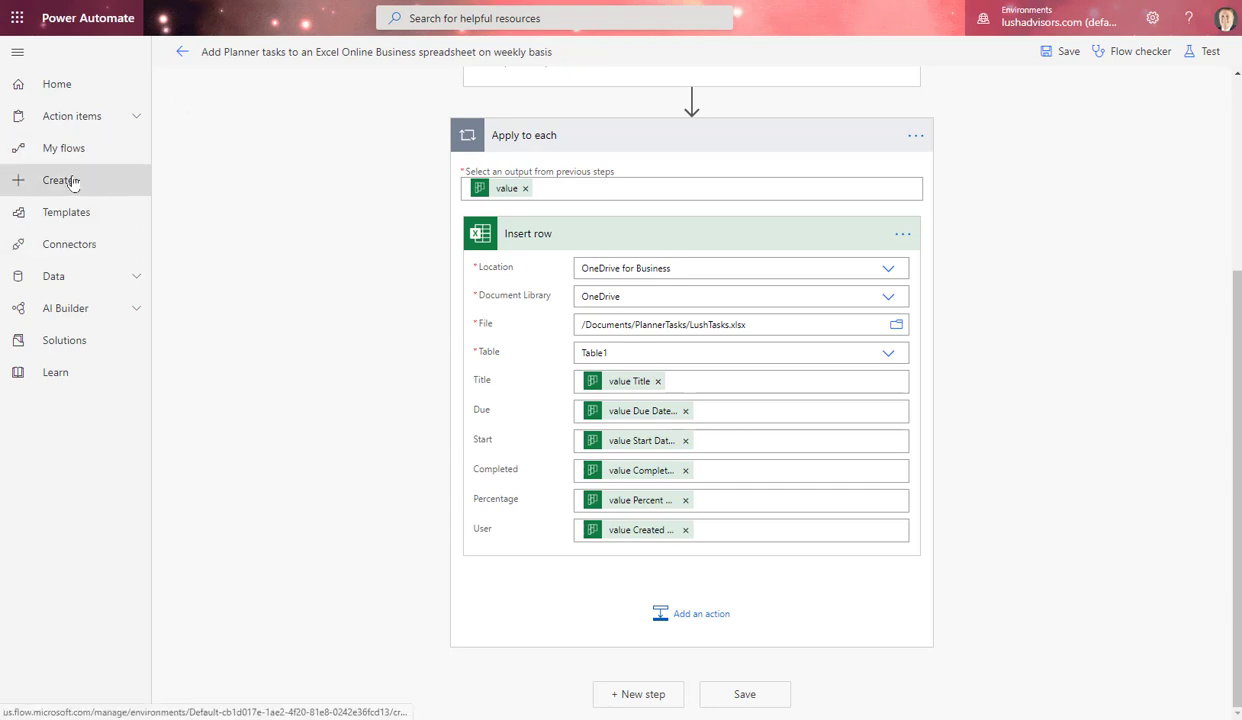
pyautogui.click(64, 148)
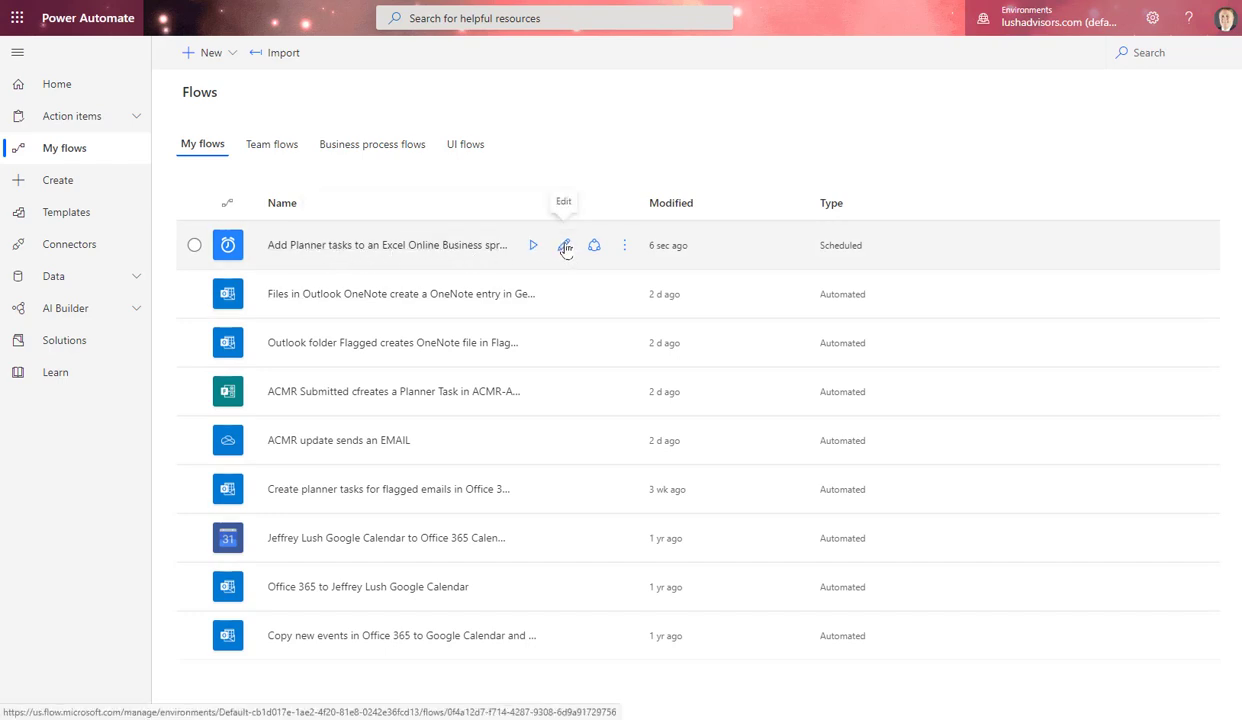
pyautogui.click(564, 244)
pyautogui.write('Planner')
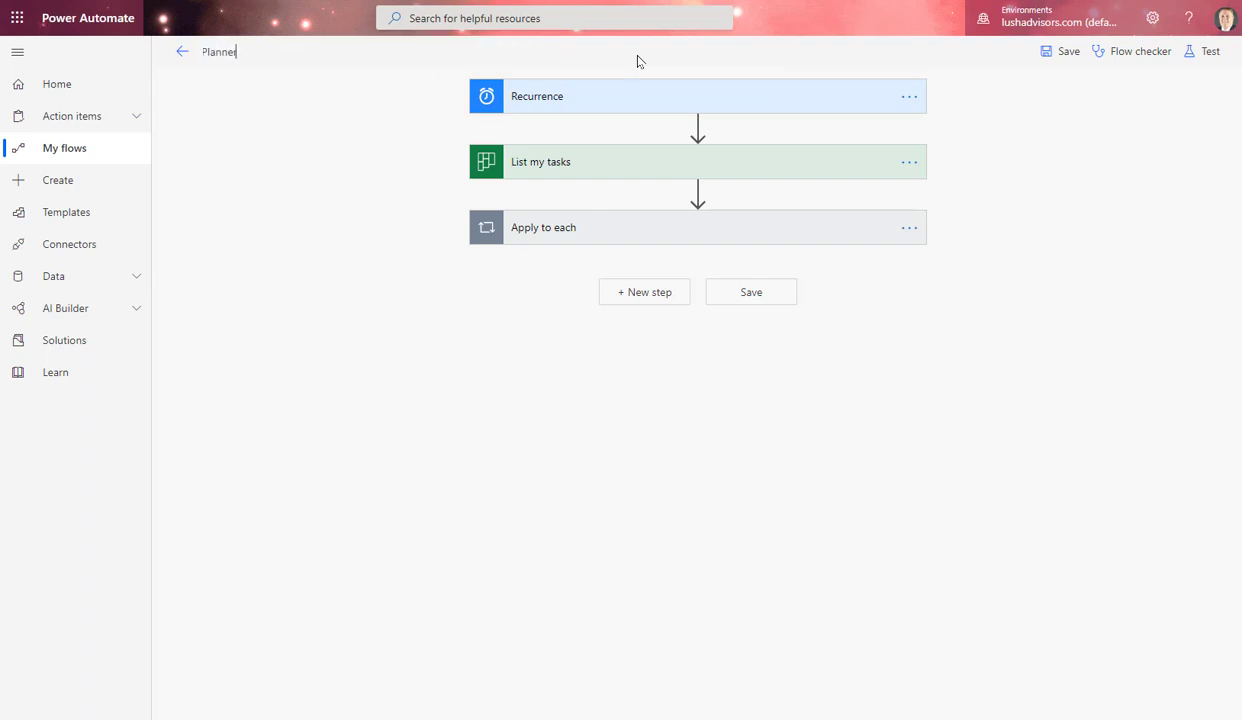
# Retype the flow name as 'Weekly Task Report. Planner to Excel'.
pyautogui.write('tasks')
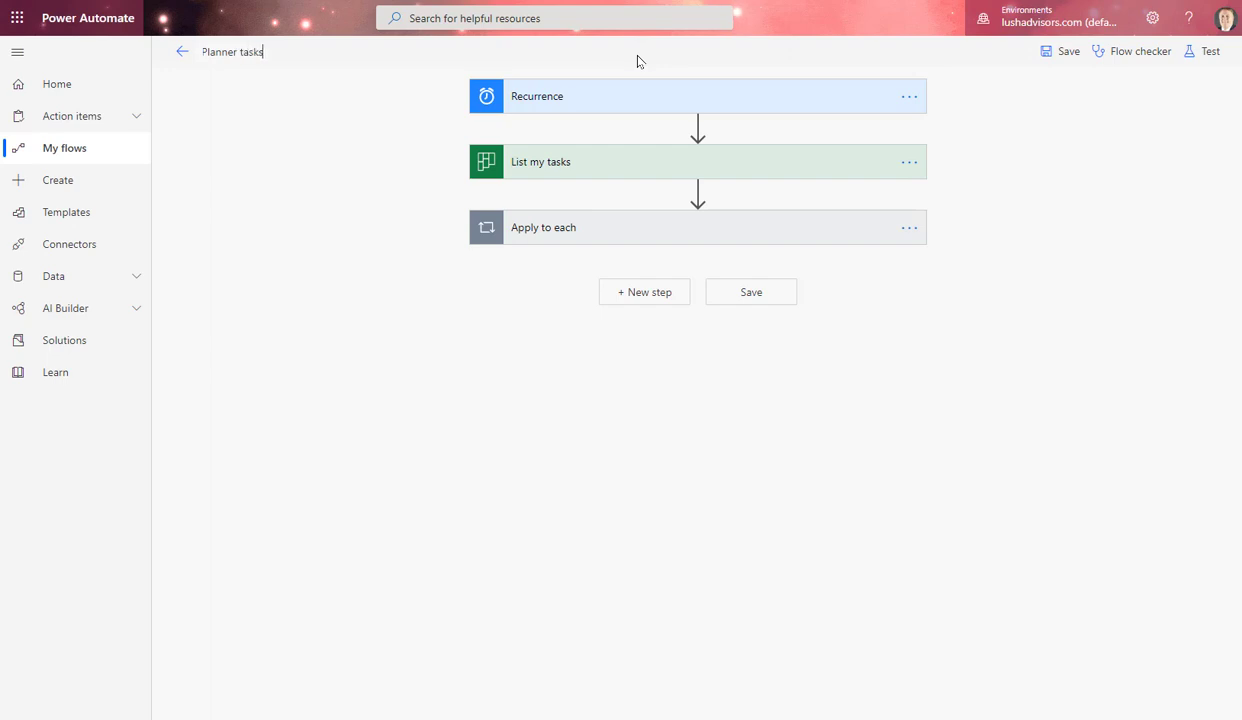
pyautogui.press('Backspace')
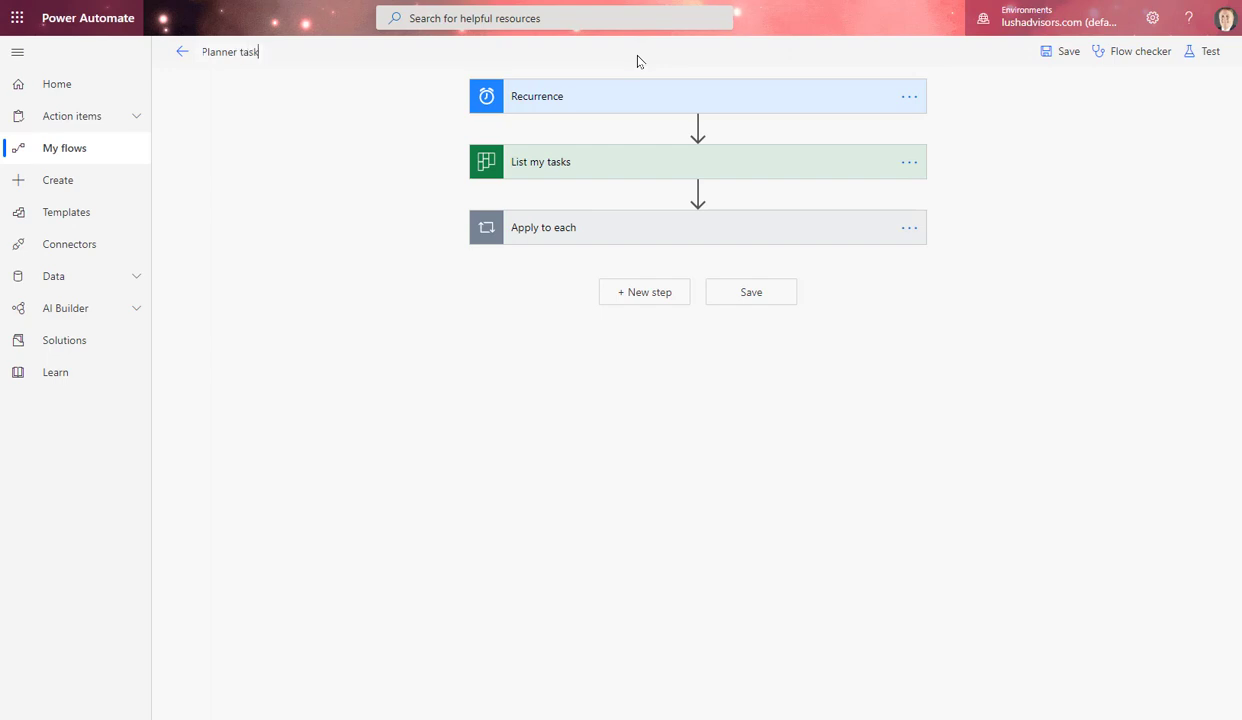
pyautogui.write('s')
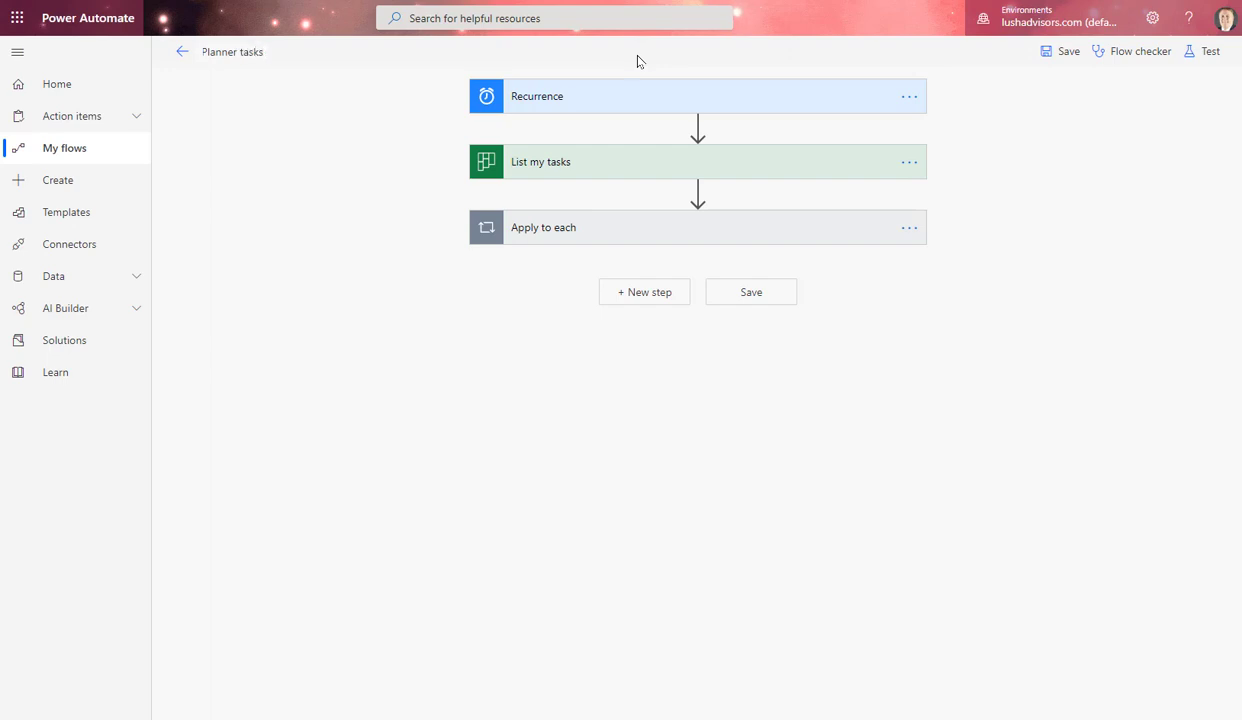
pyautogui.write('Weekly Task Report. Planner to Excel')
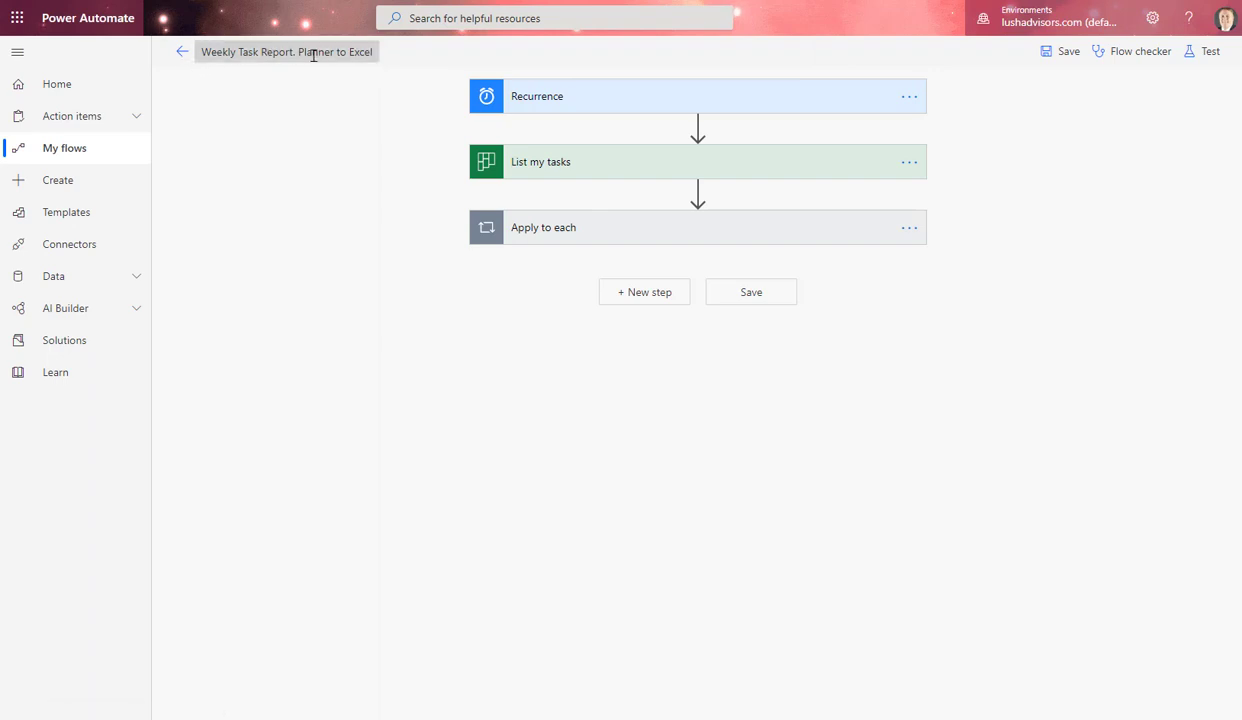
# Cancel the leave-page prompt to stay in the editor and save the renamed flow.
pyautogui.click(182, 52)
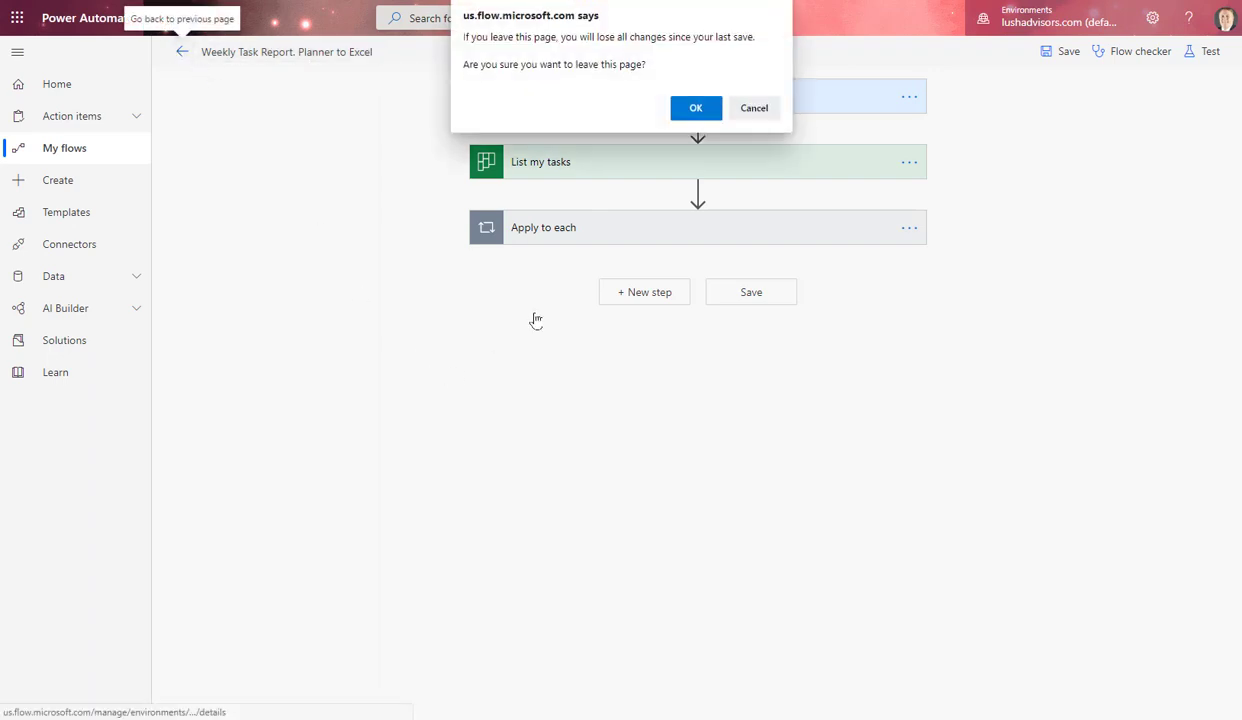
pyautogui.click(752, 108)
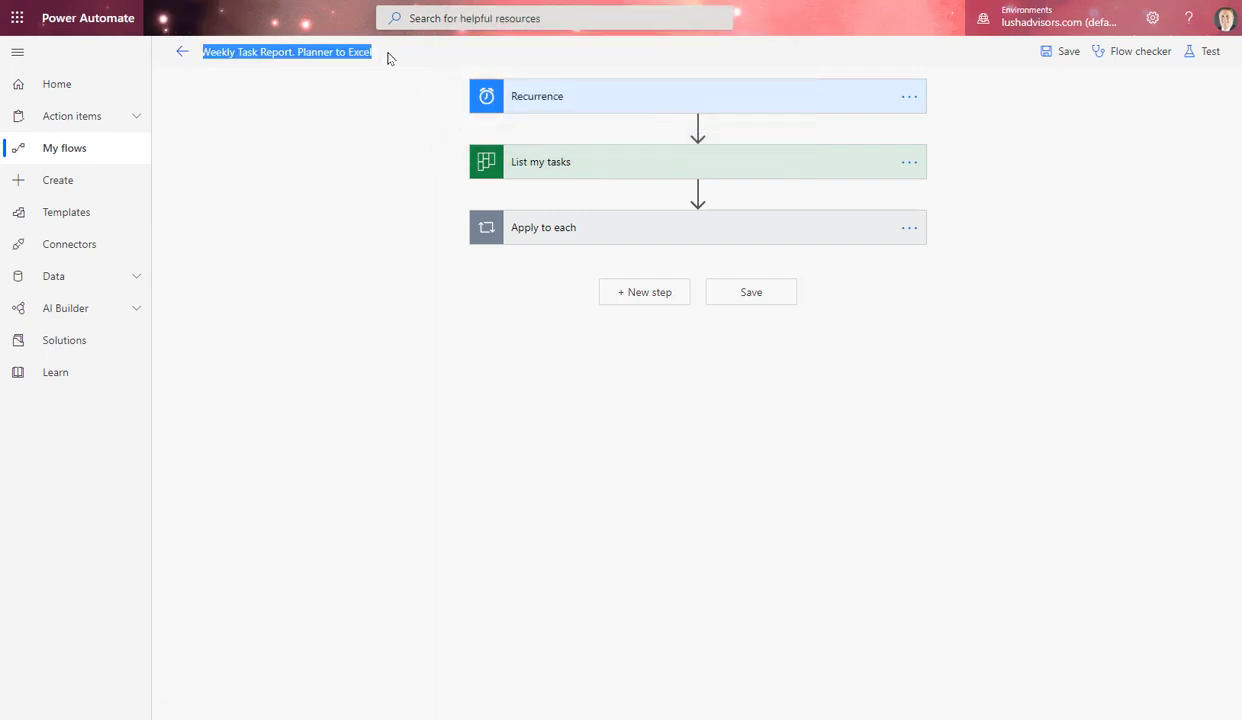
pyautogui.click(1068, 52)
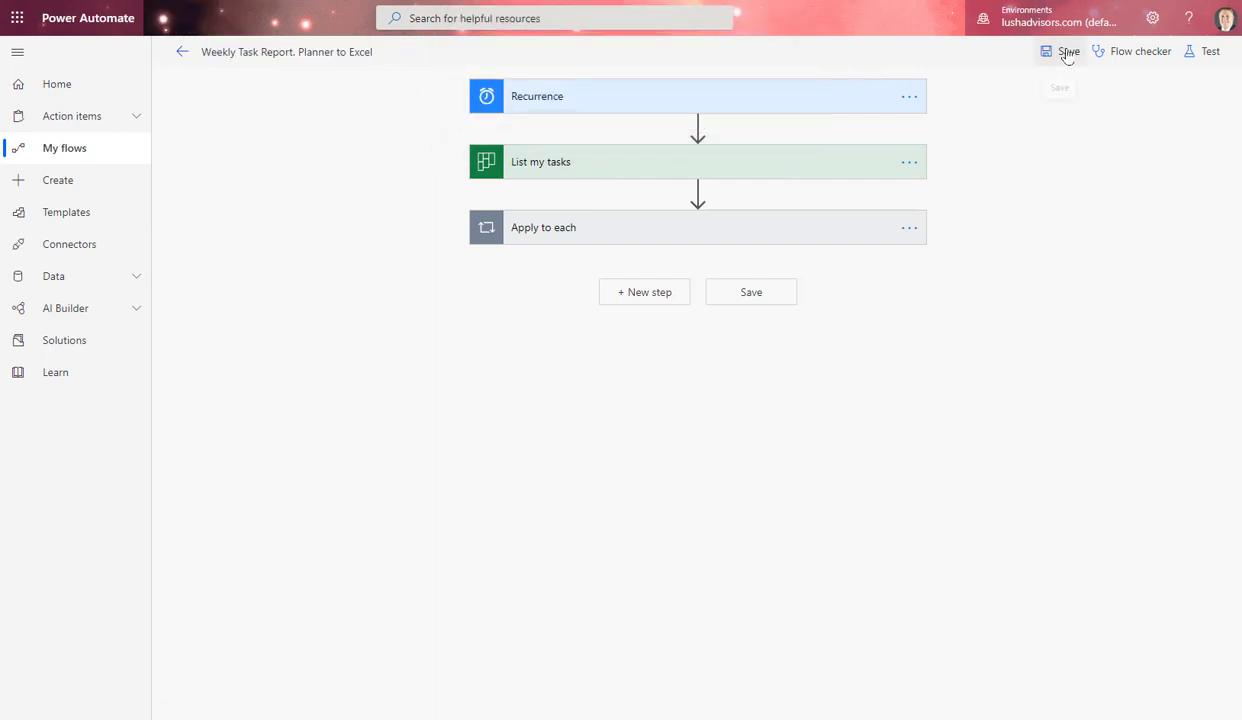
pyautogui.click(1068, 52)
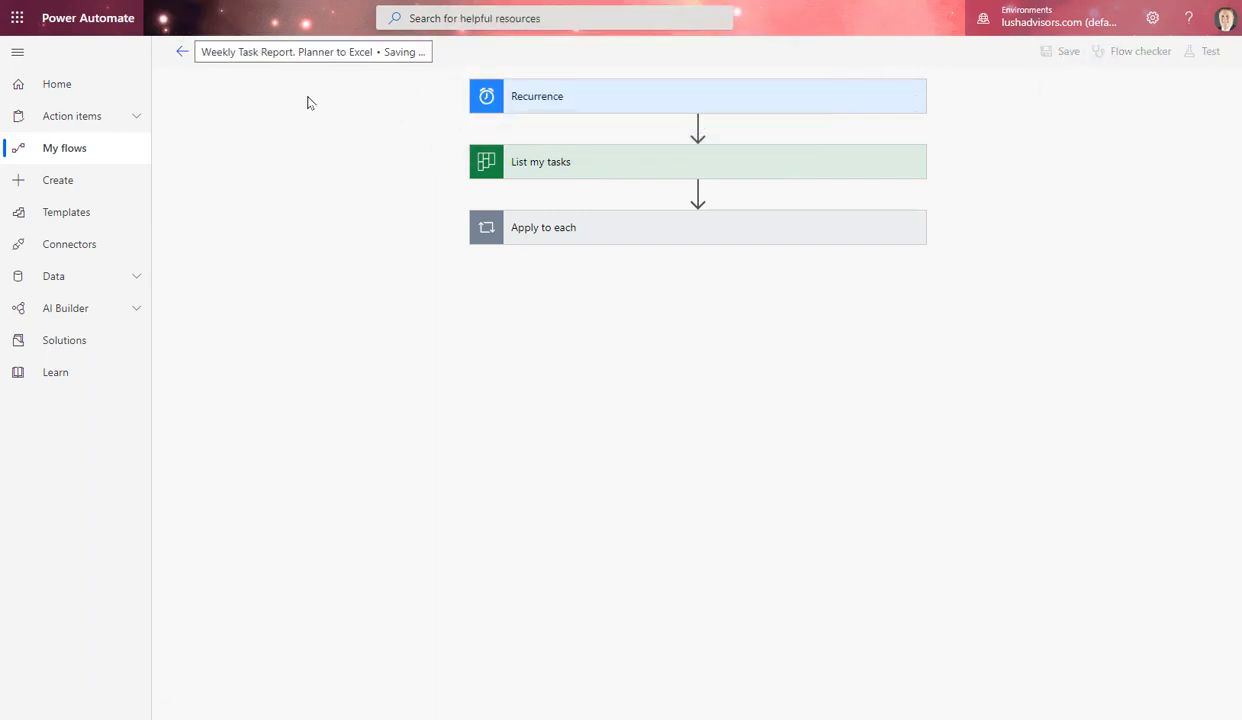
# Go to the renamed flow's details page showing its running run.
pyautogui.click(182, 52)
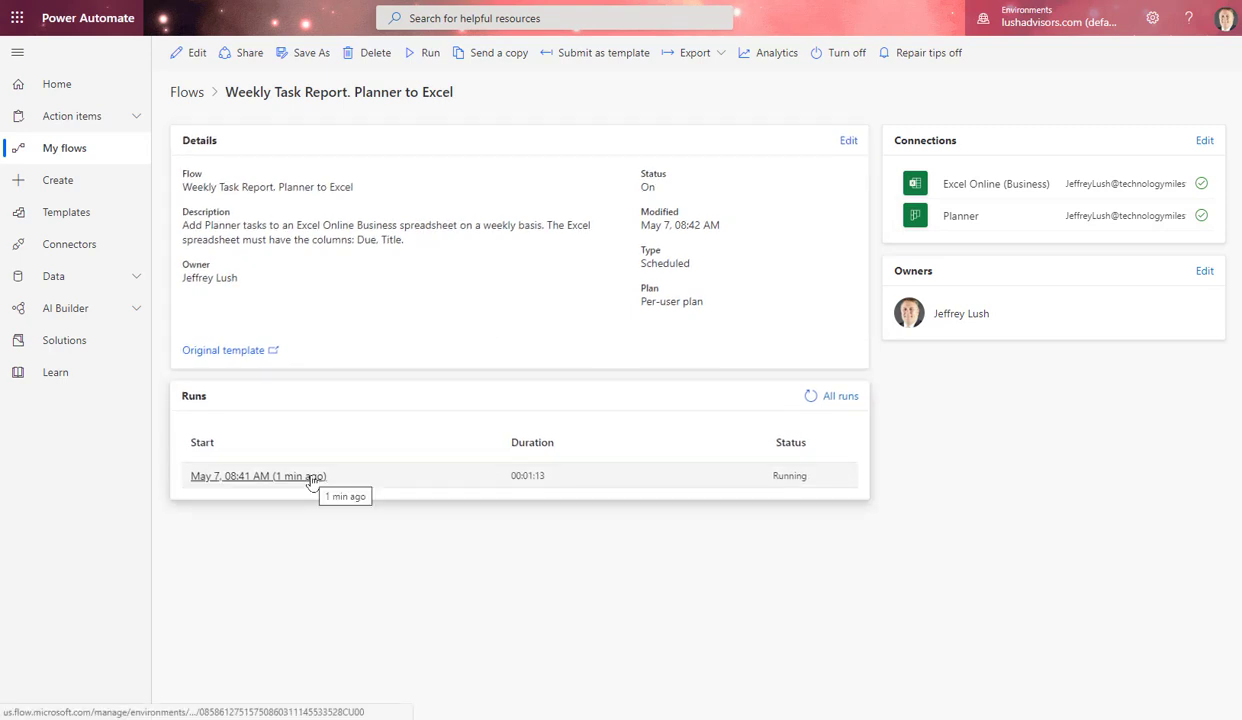
pyautogui.moveTo(528, 520)
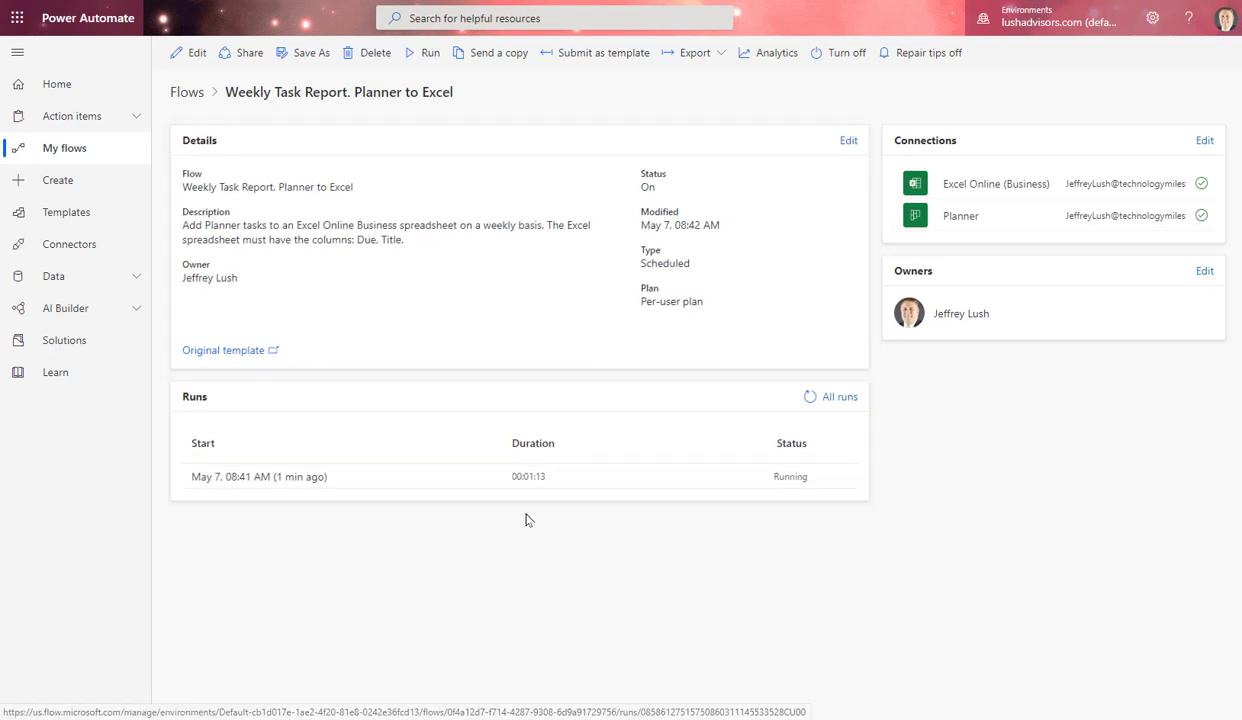
pyautogui.moveTo(260, 476)
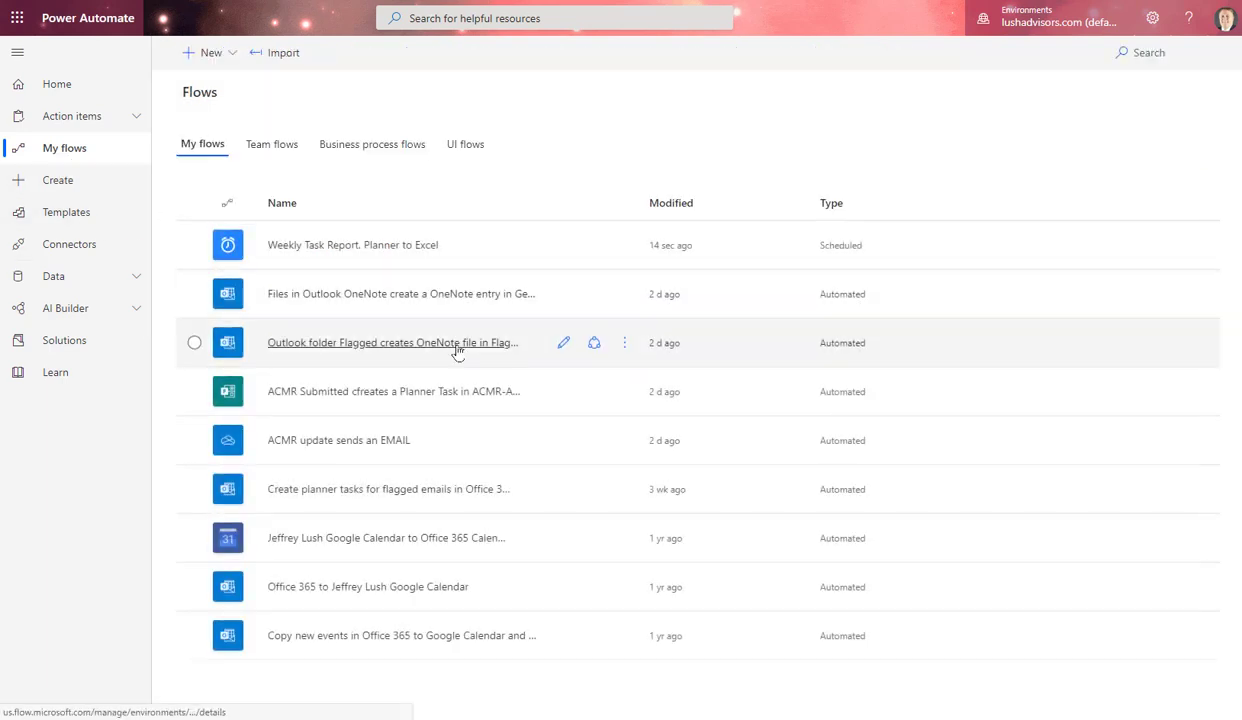
pyautogui.moveTo(534, 248)
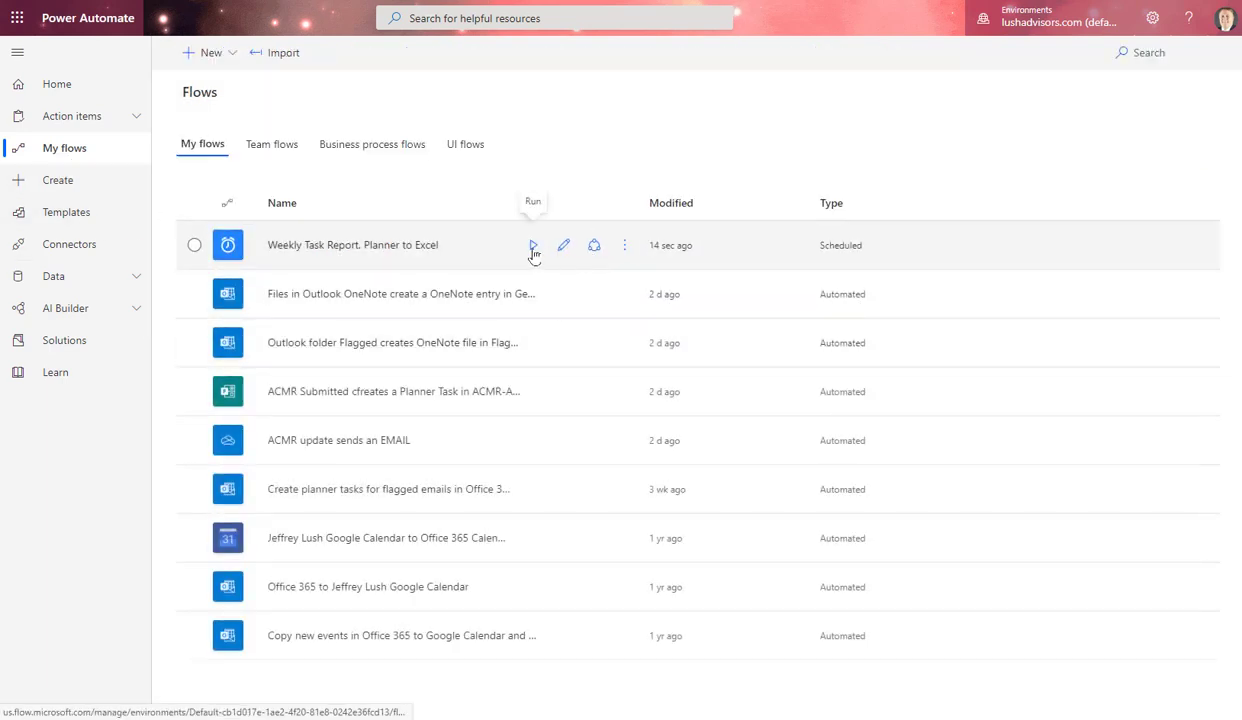
pyautogui.moveTo(528, 262)
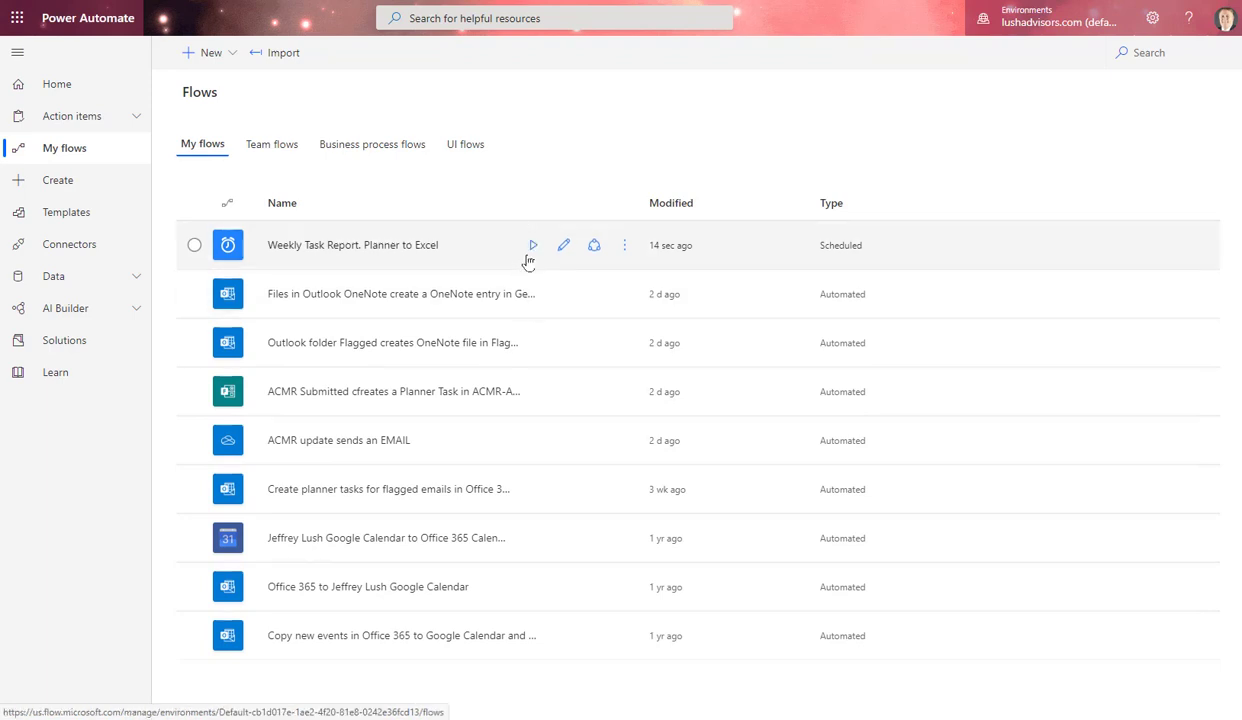
pyautogui.moveTo(532, 244)
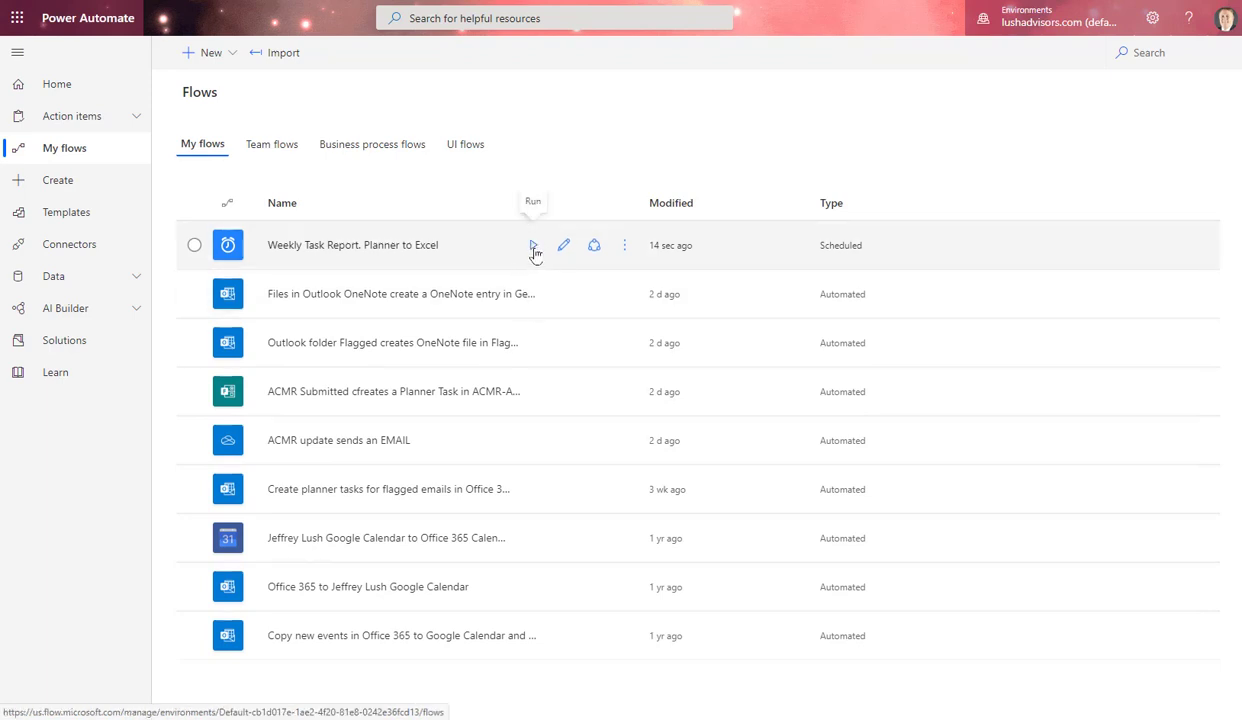